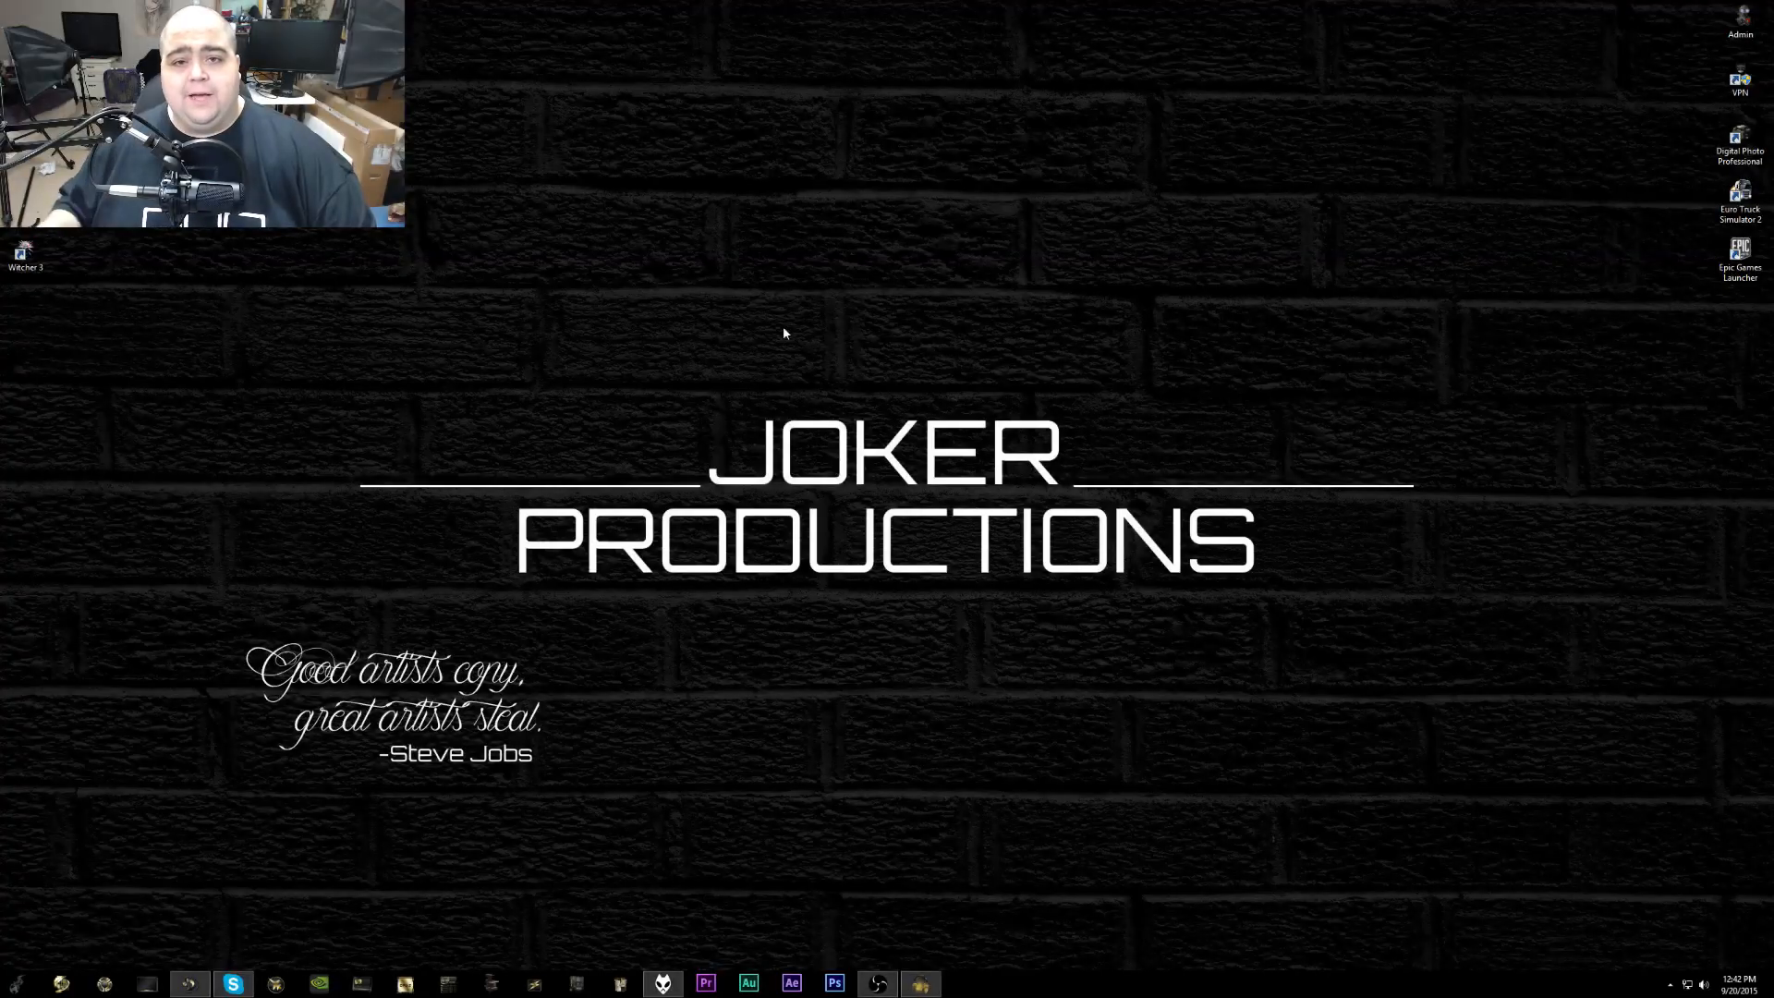
mouse_move(894, 354)
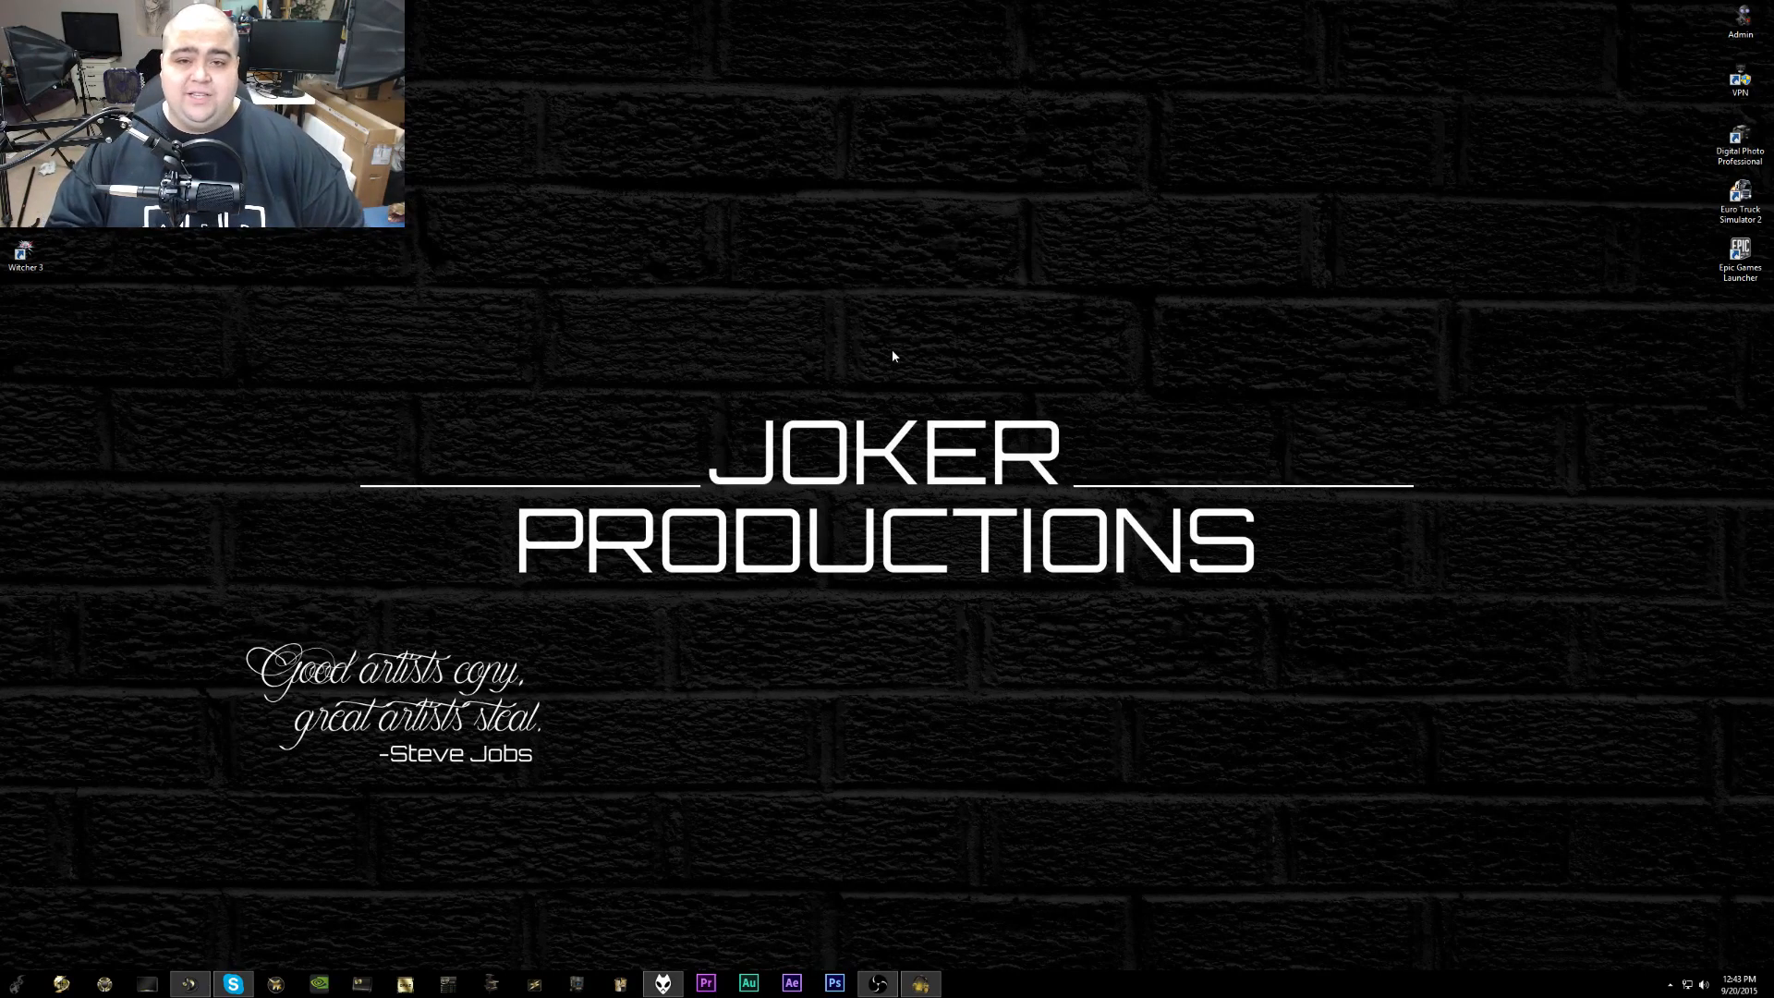
Open Screen Resolution from the desktop context menu, showing the three displays at 3840 × 2160
right_click(894, 357)
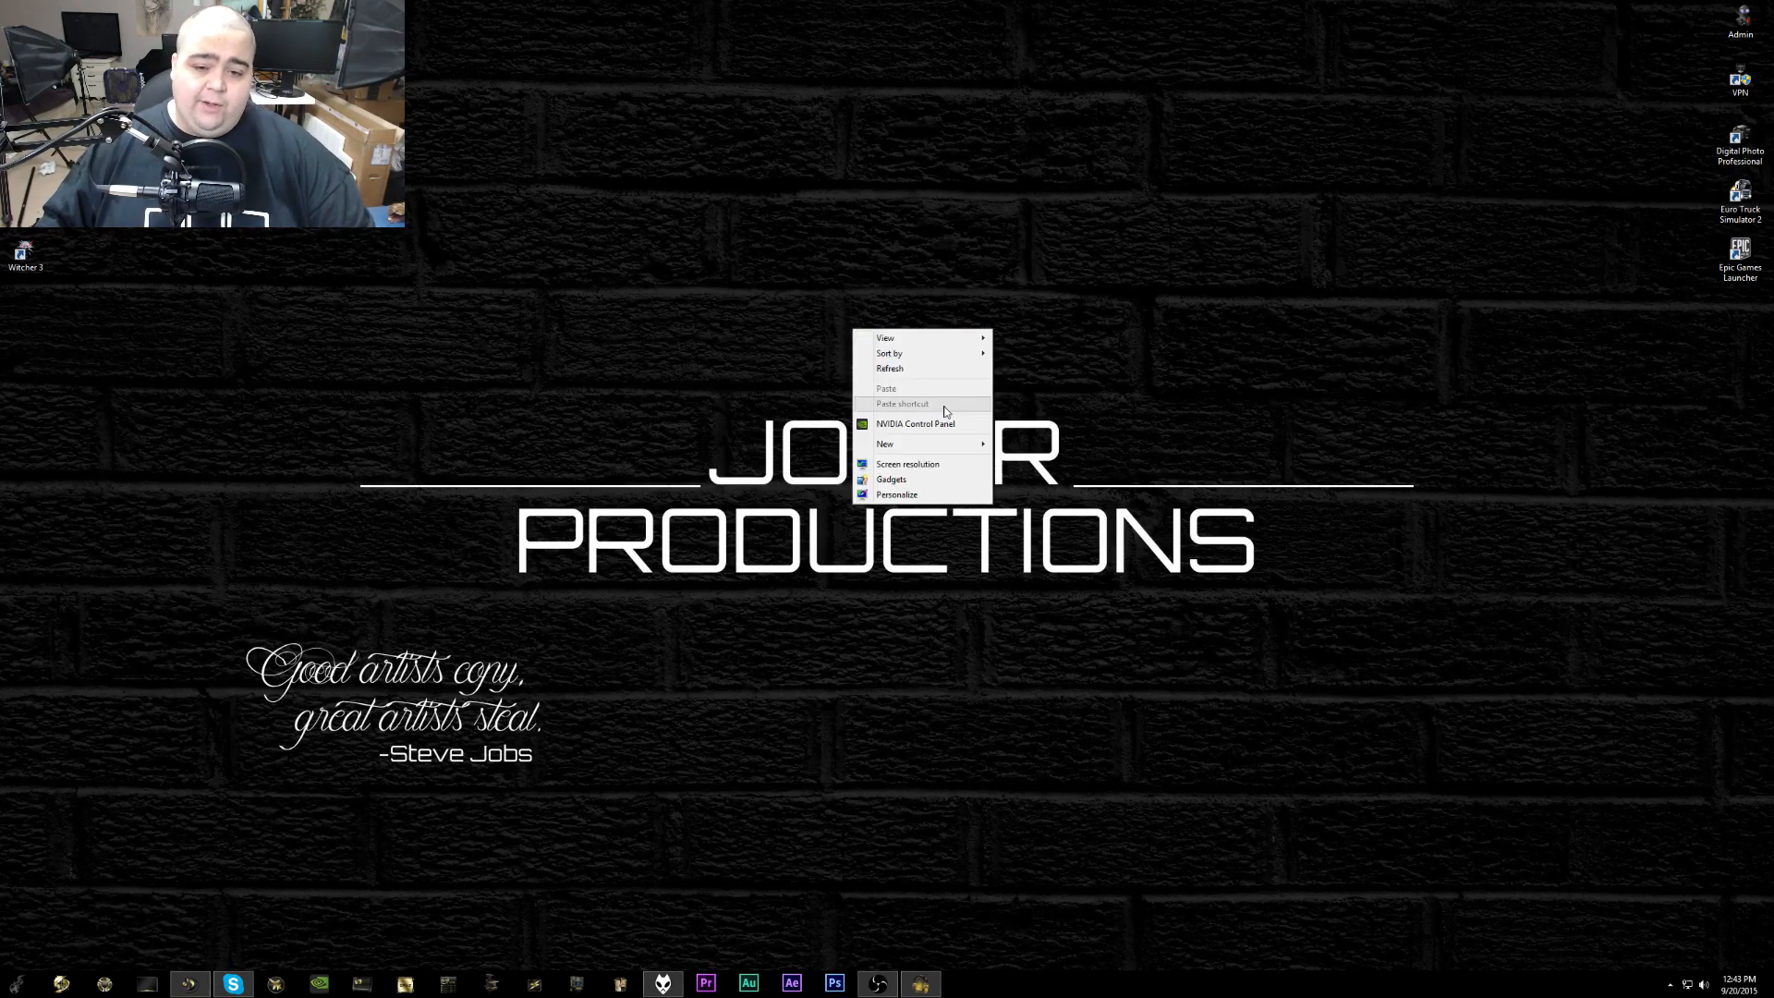
click(906, 464)
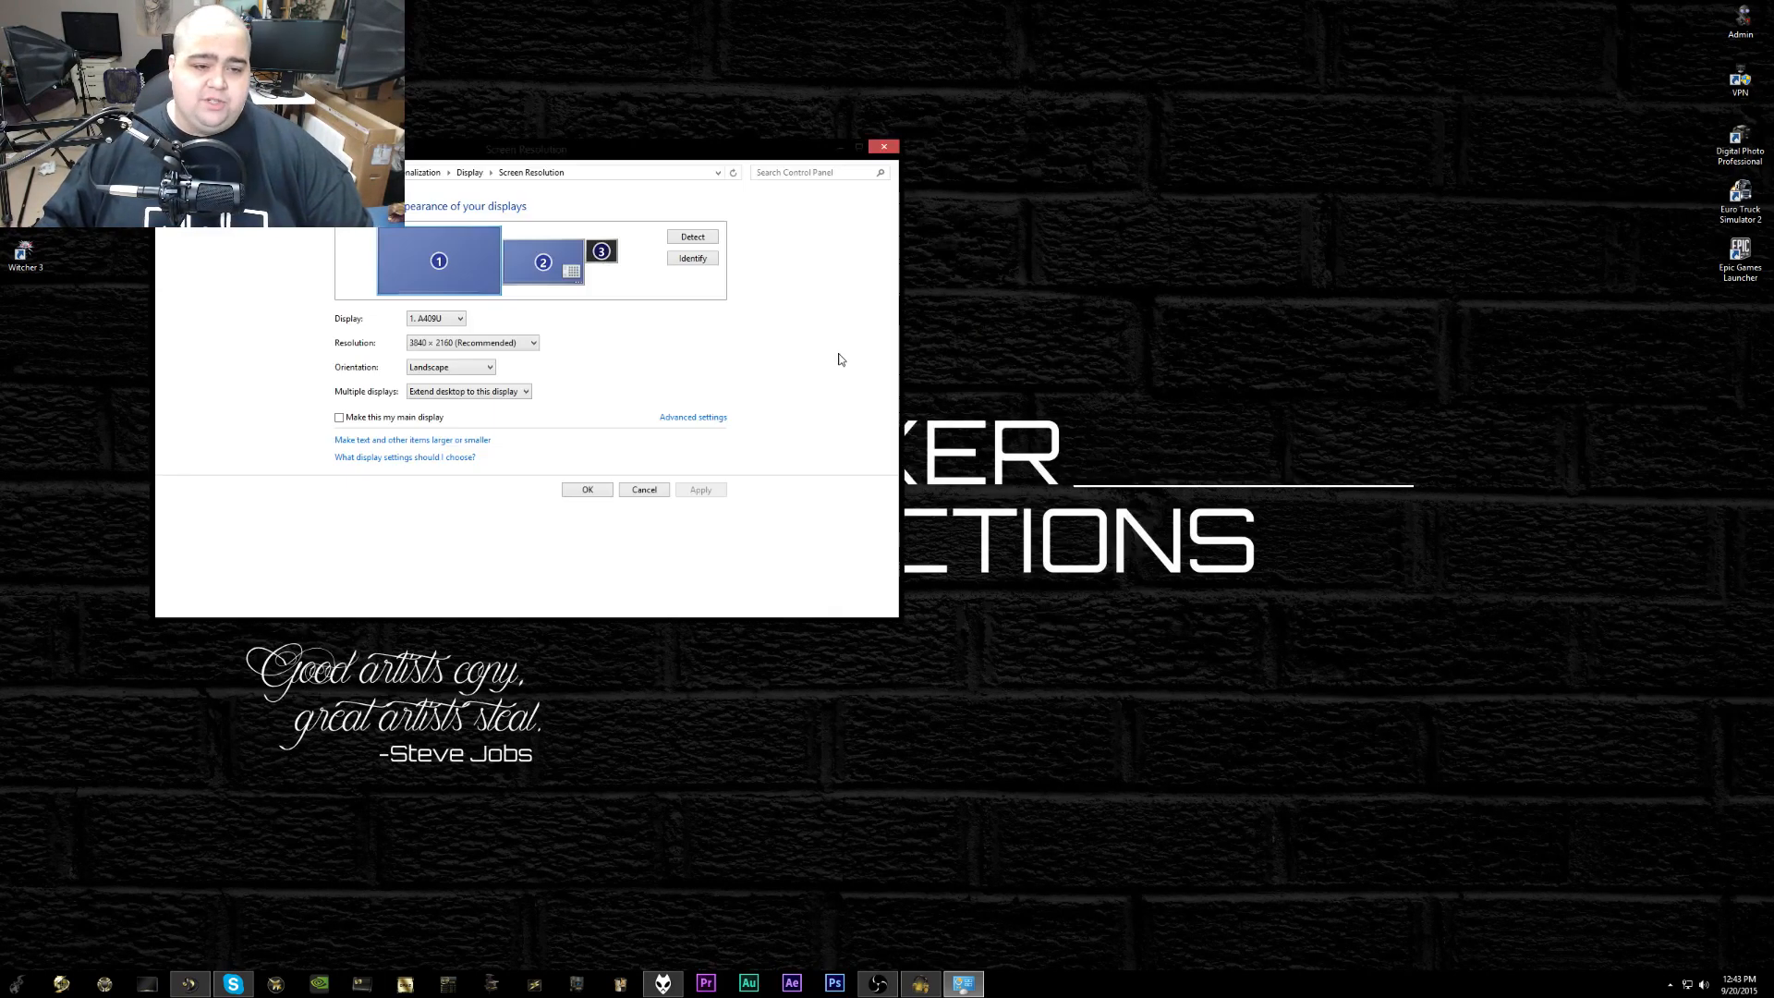
mouse_move(1014, 337)
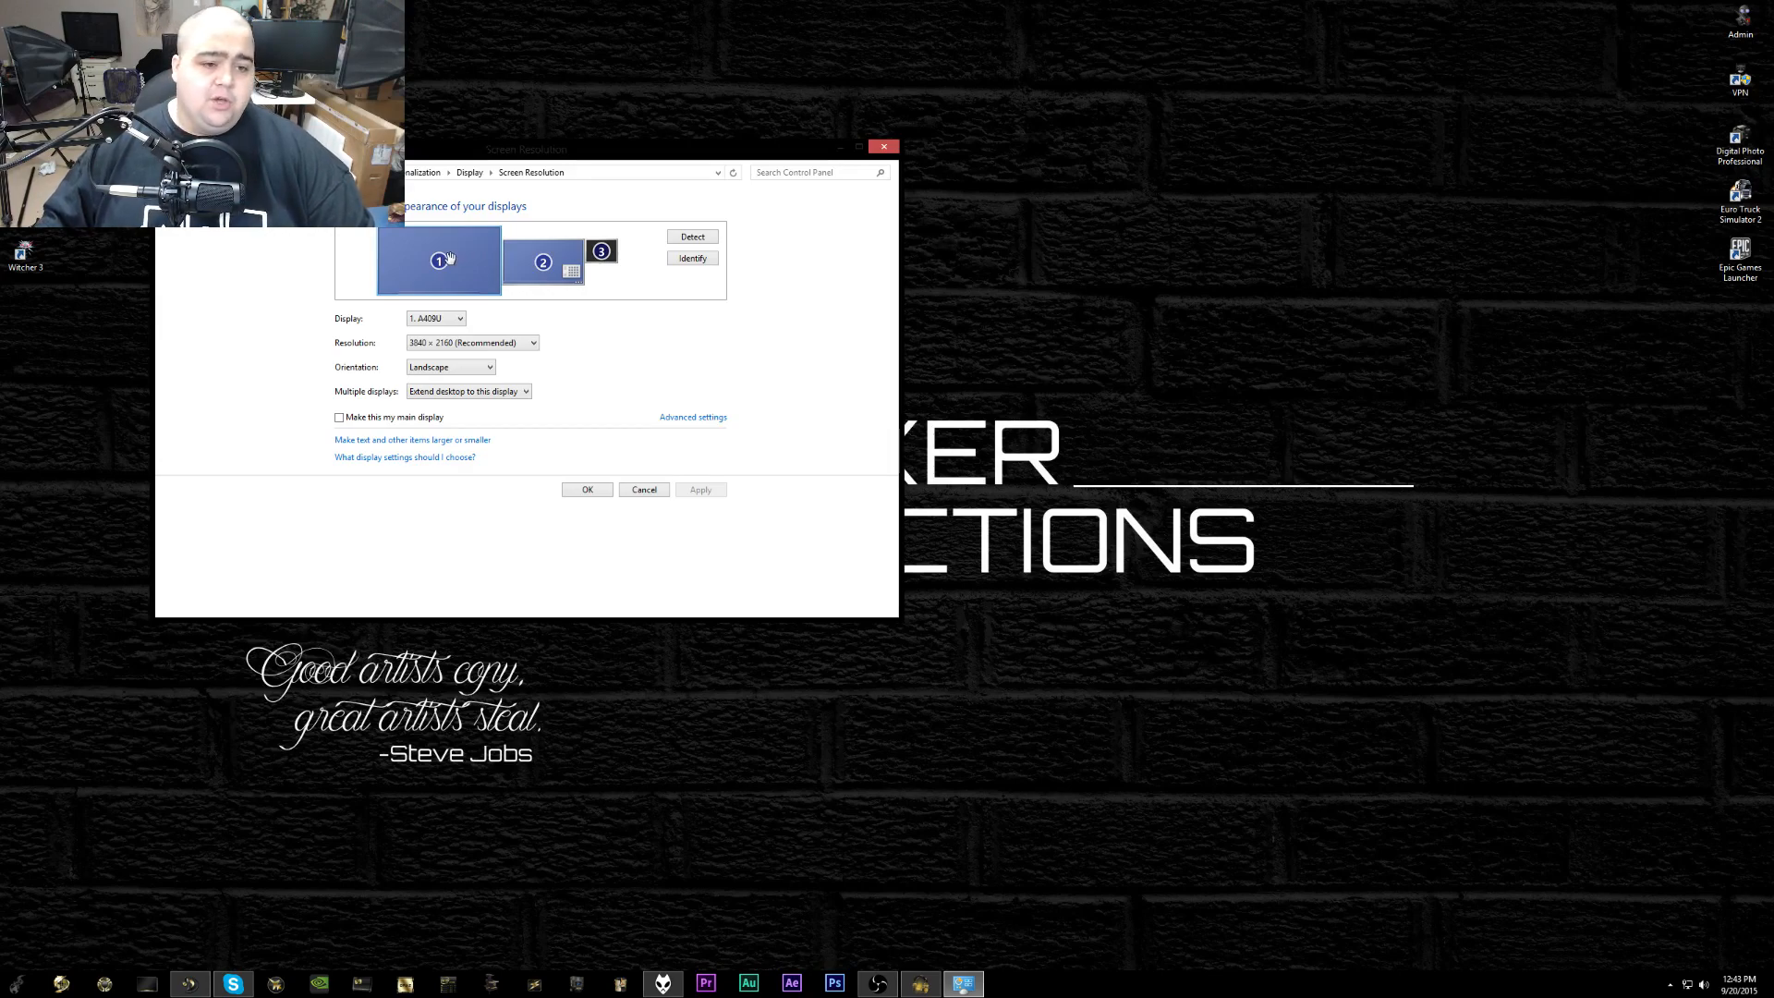
mouse_move(487, 233)
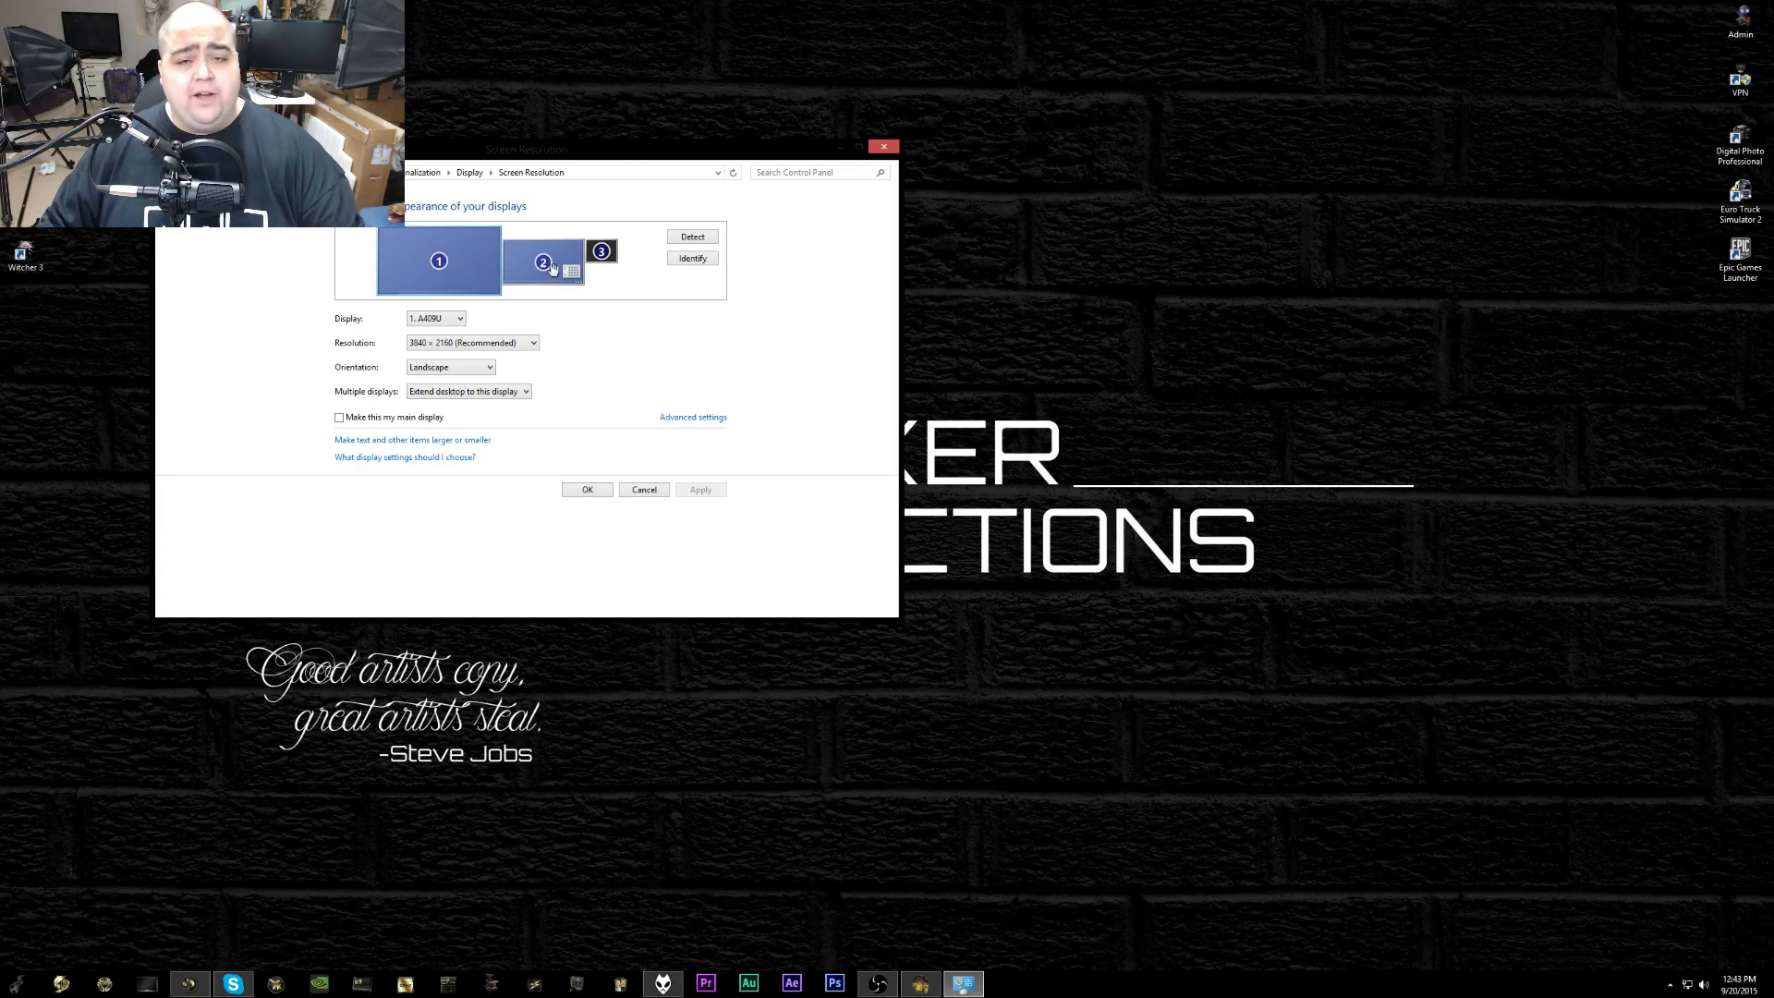
Check display 1's monitor properties showing 60 Hertz, then bring up the desktop menu for NVIDIA Control Panel
right_click(547, 270)
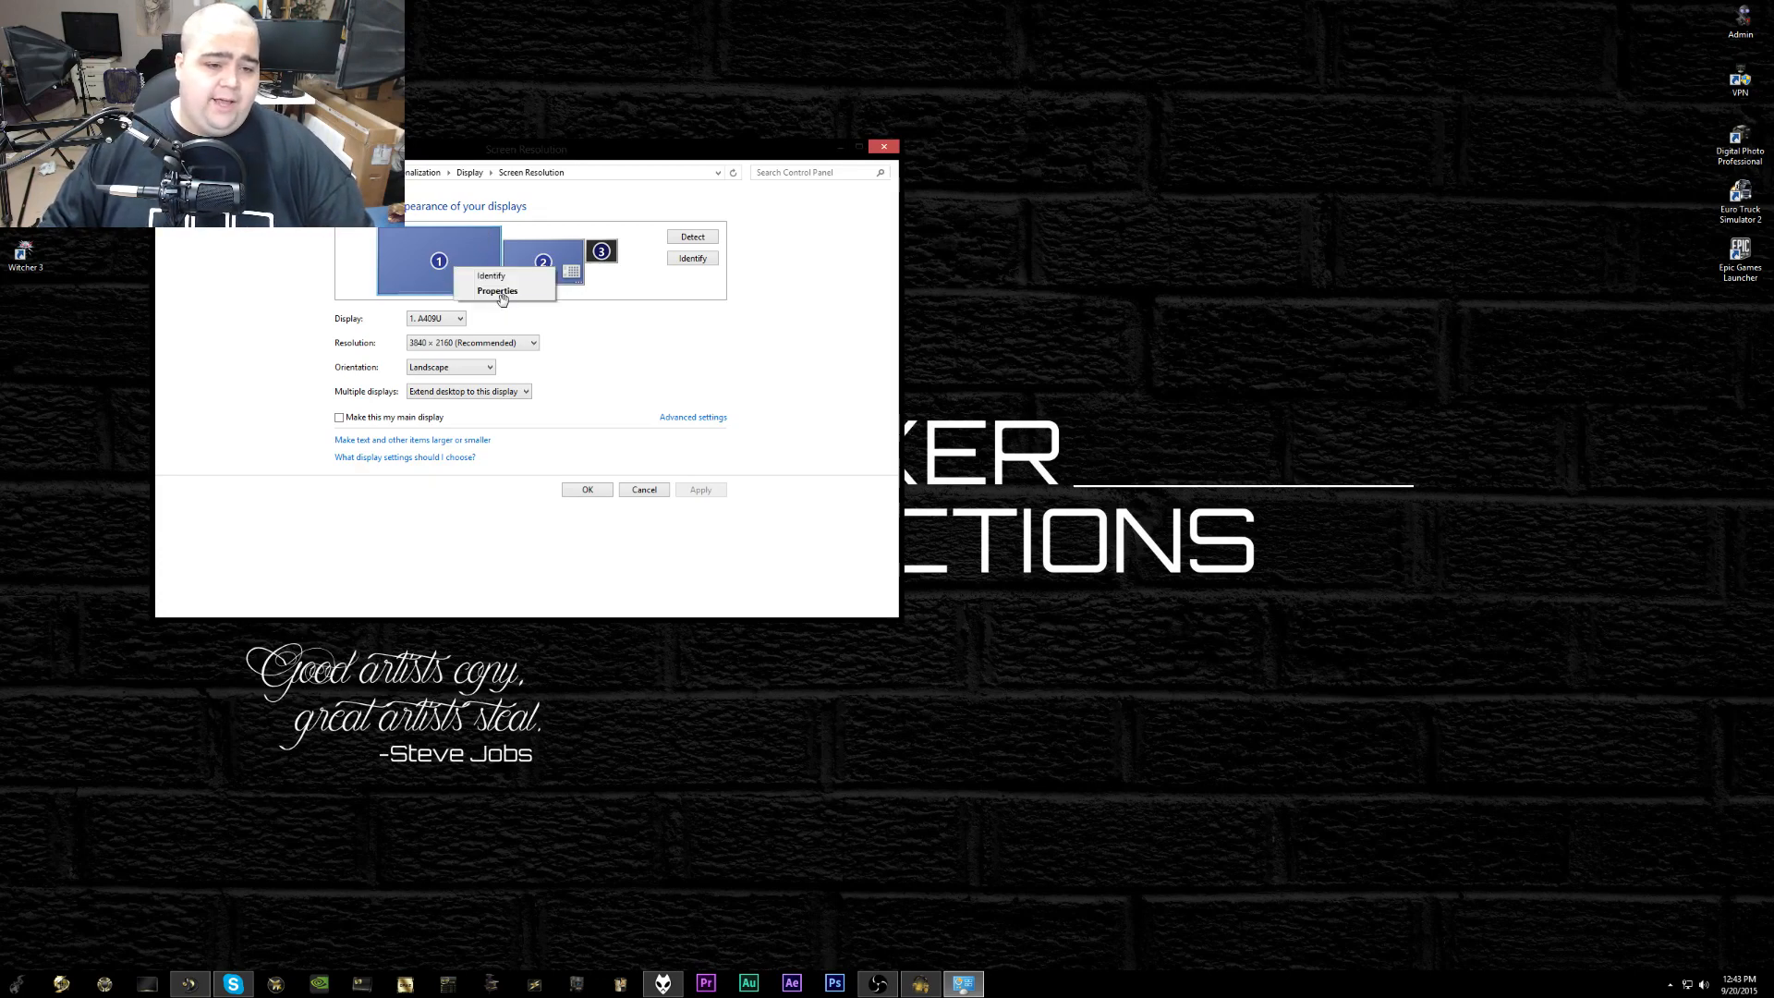
click(497, 290)
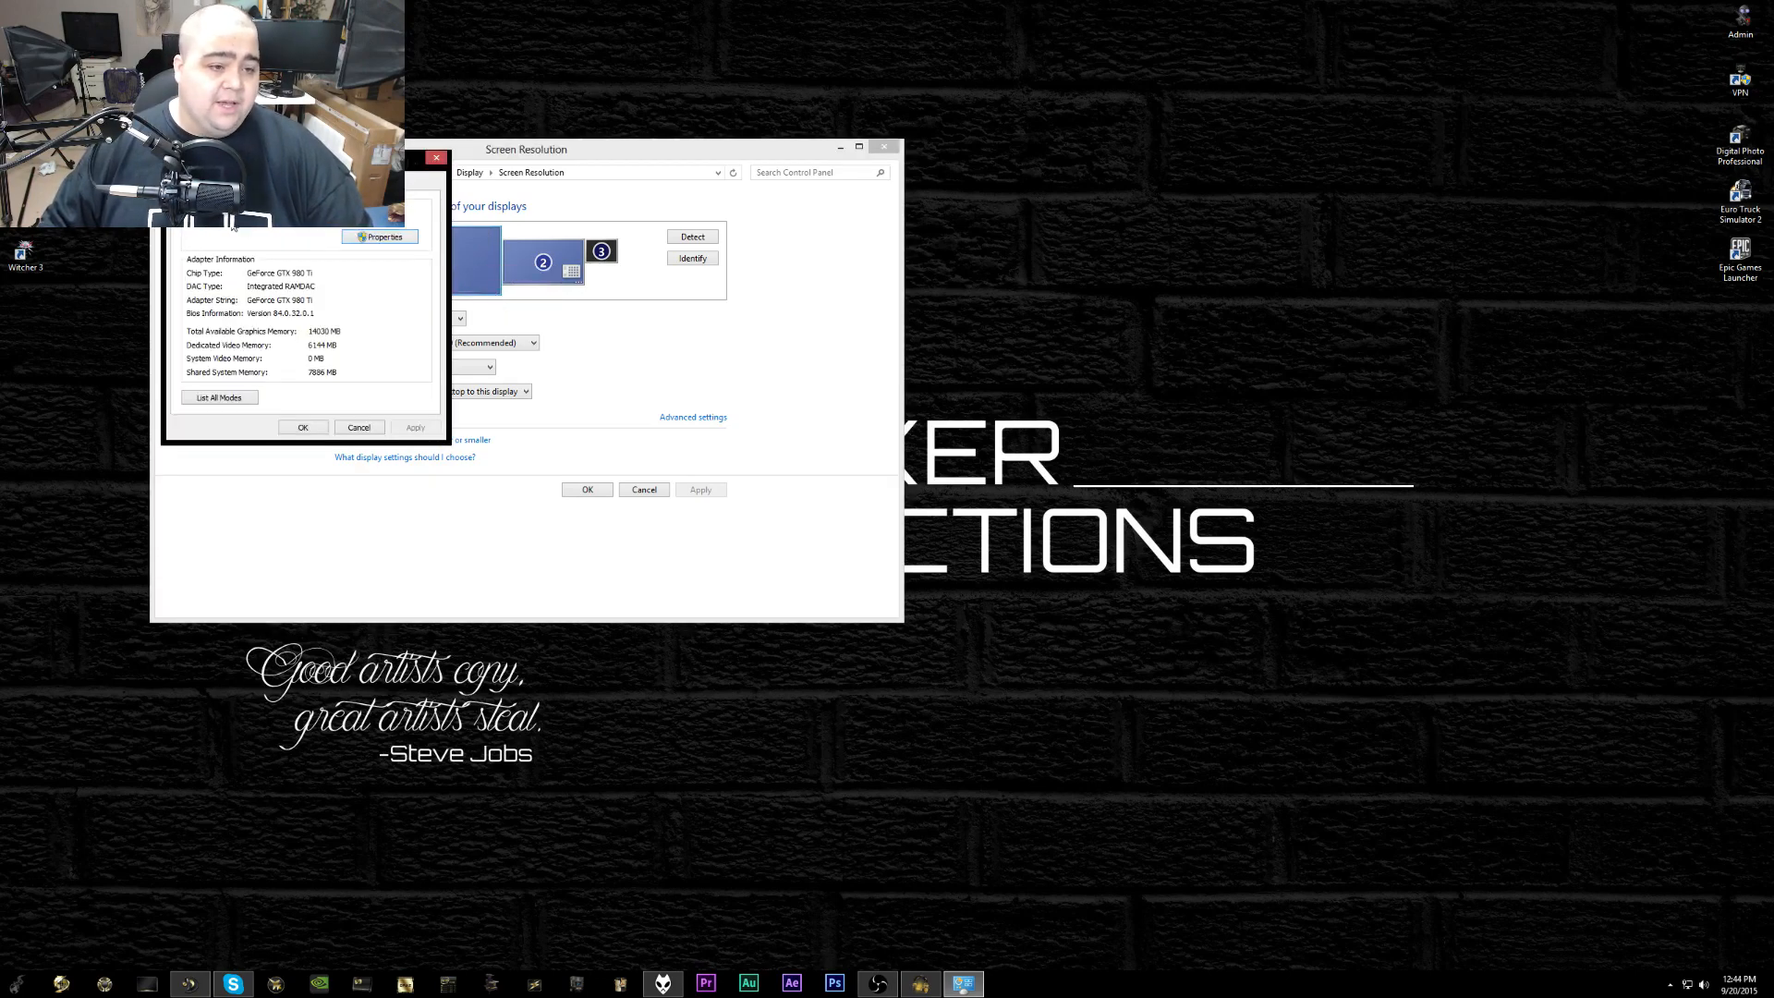
click(381, 239)
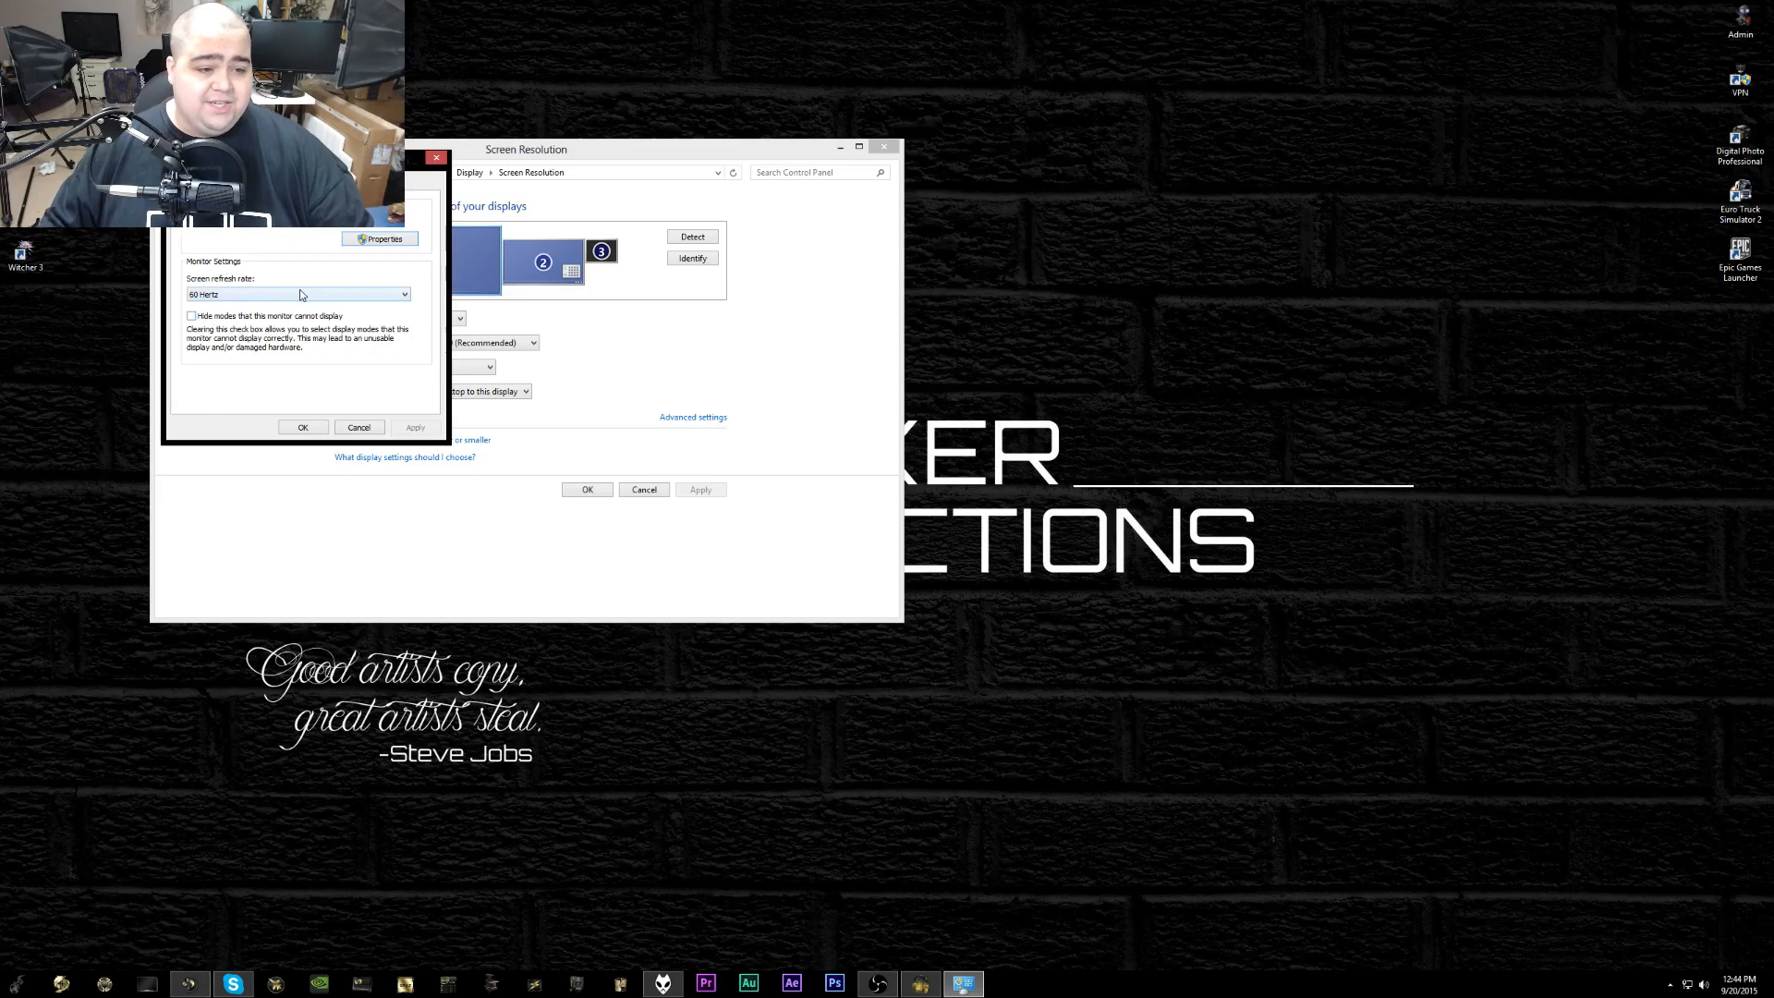
click(405, 294)
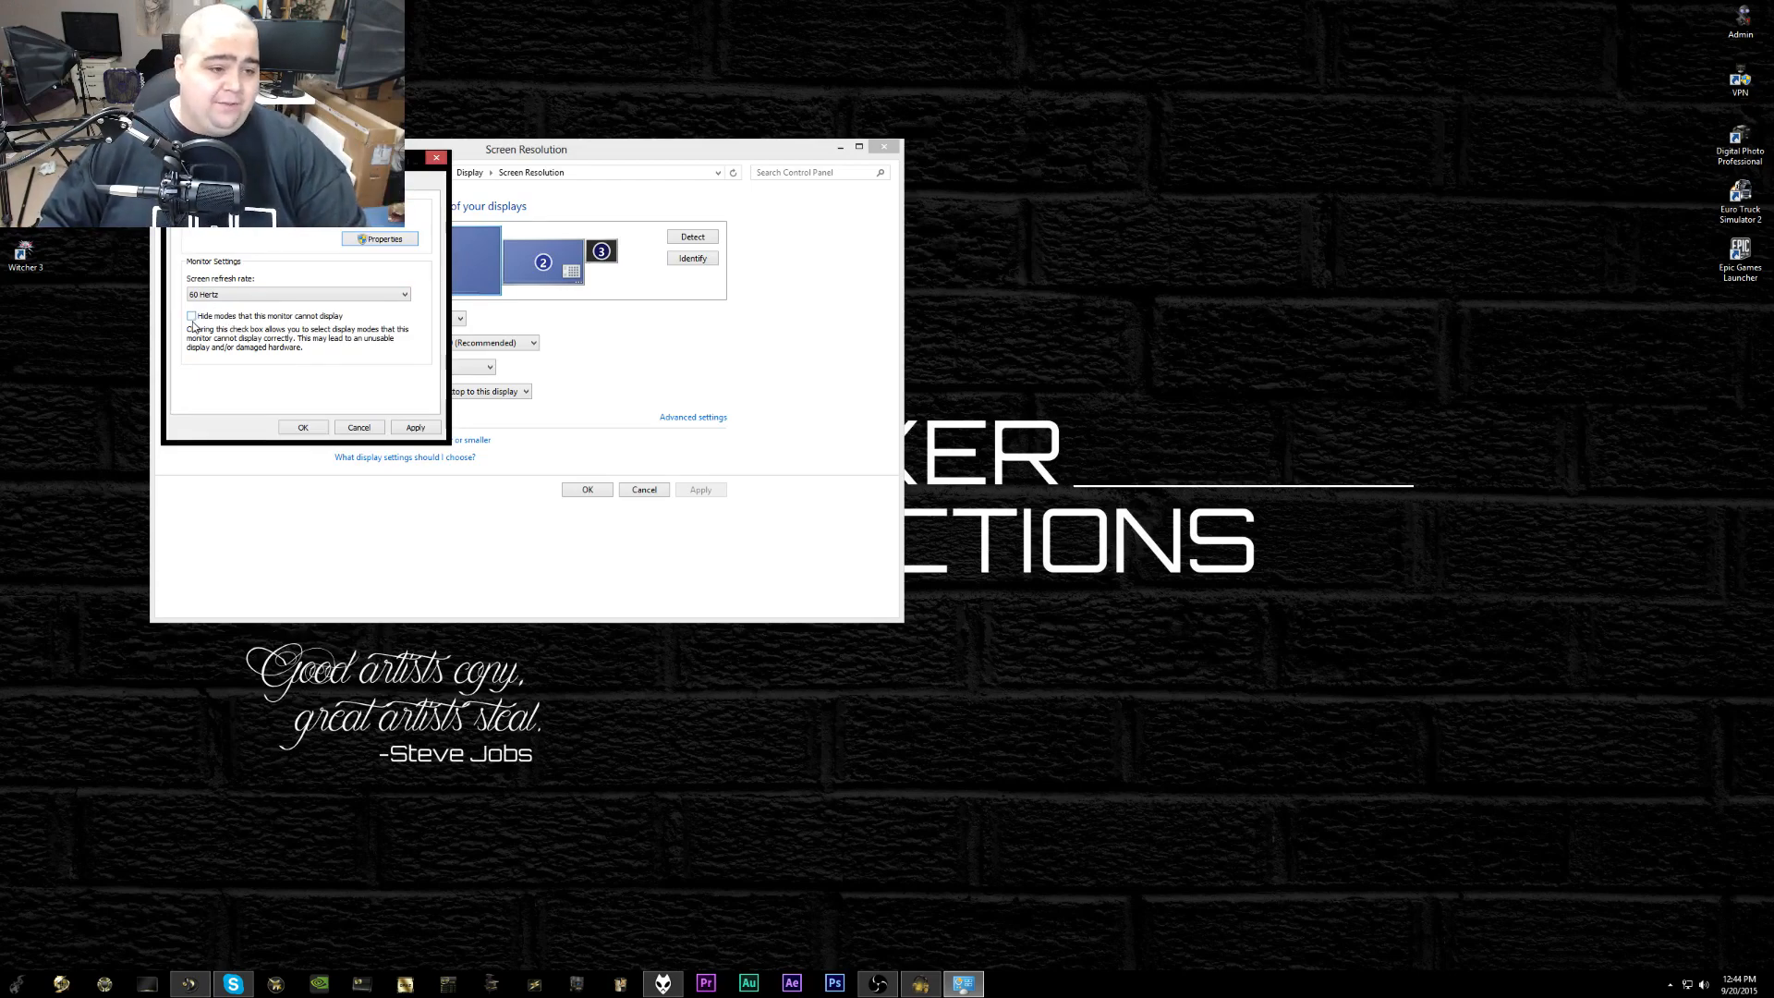
mouse_move(285, 326)
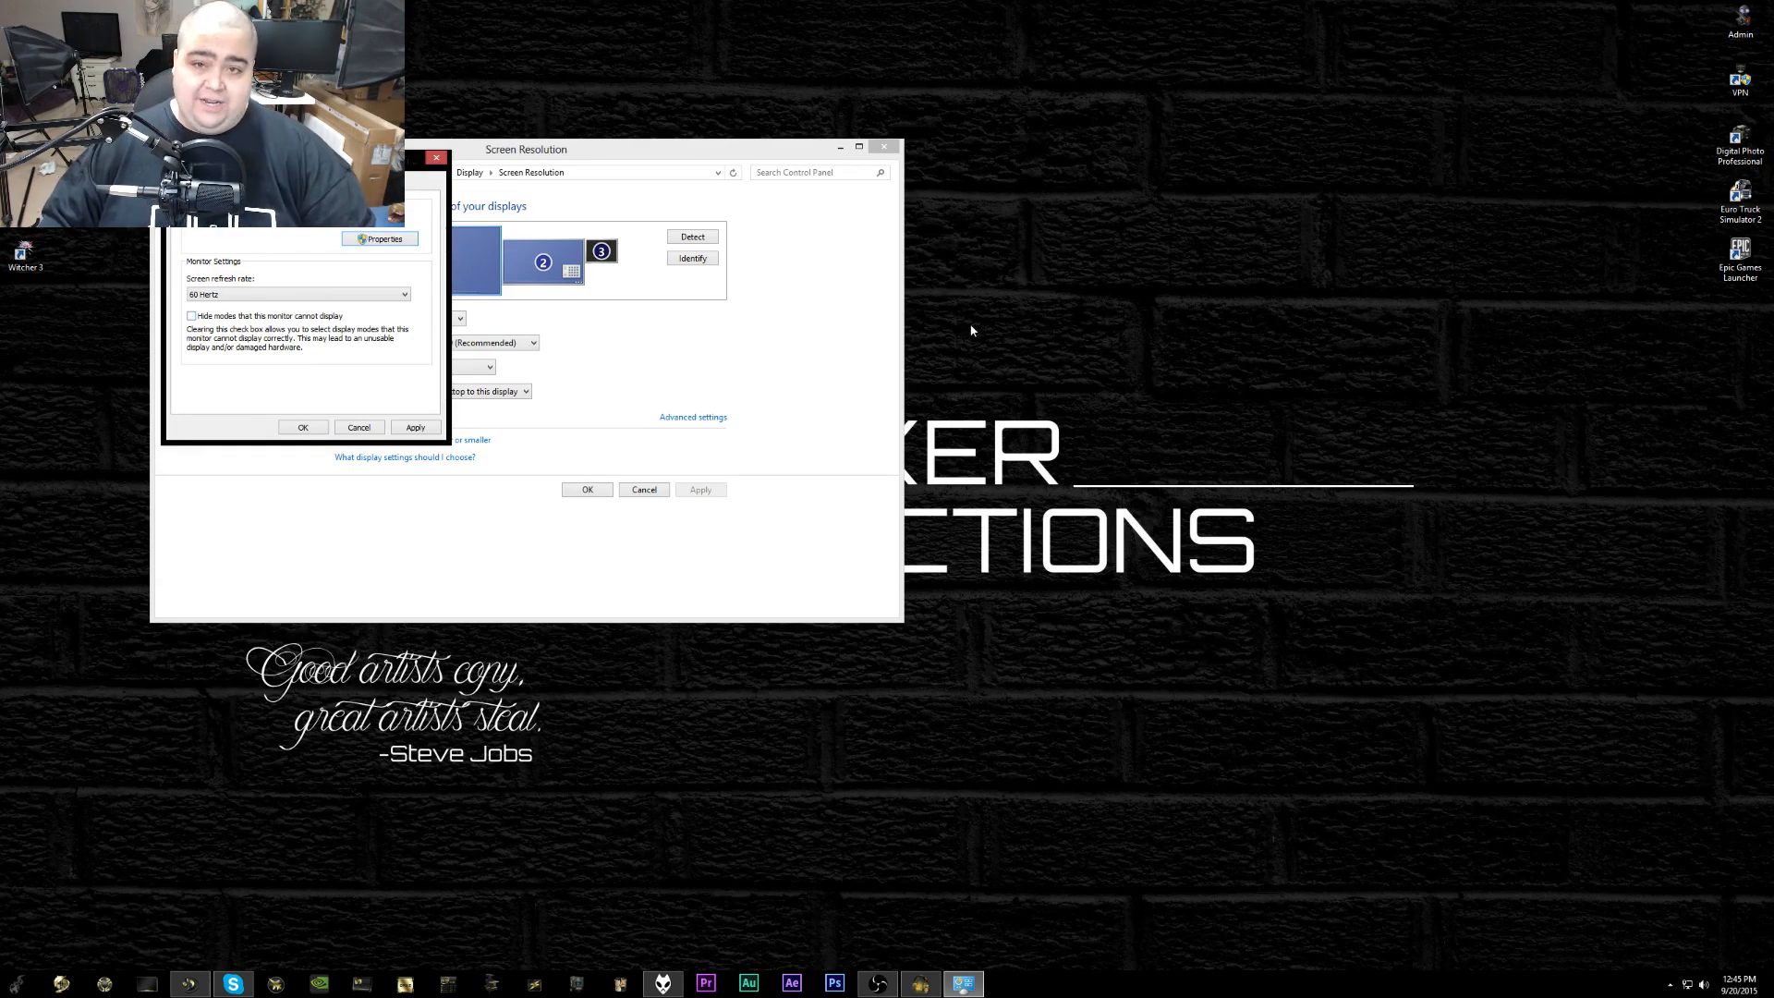
right_click(970, 329)
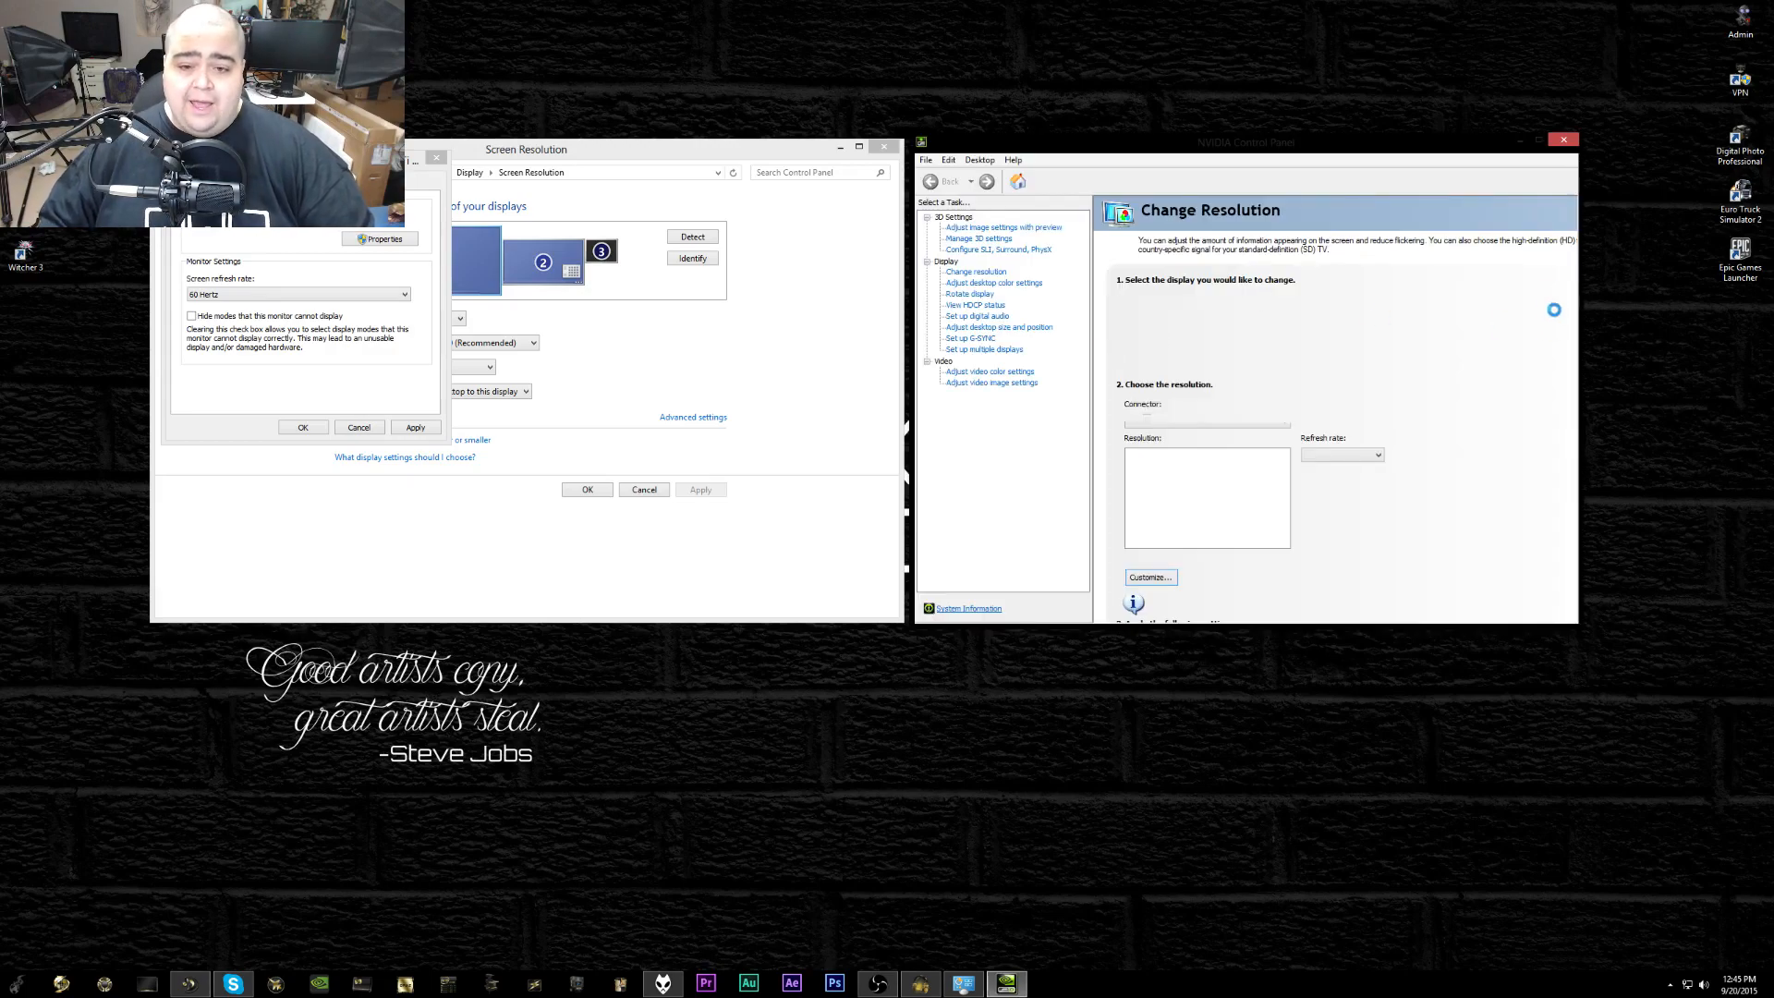
Load Change resolution and locate the second display's native 3840 × 2160 at 60Hz
click(974, 271)
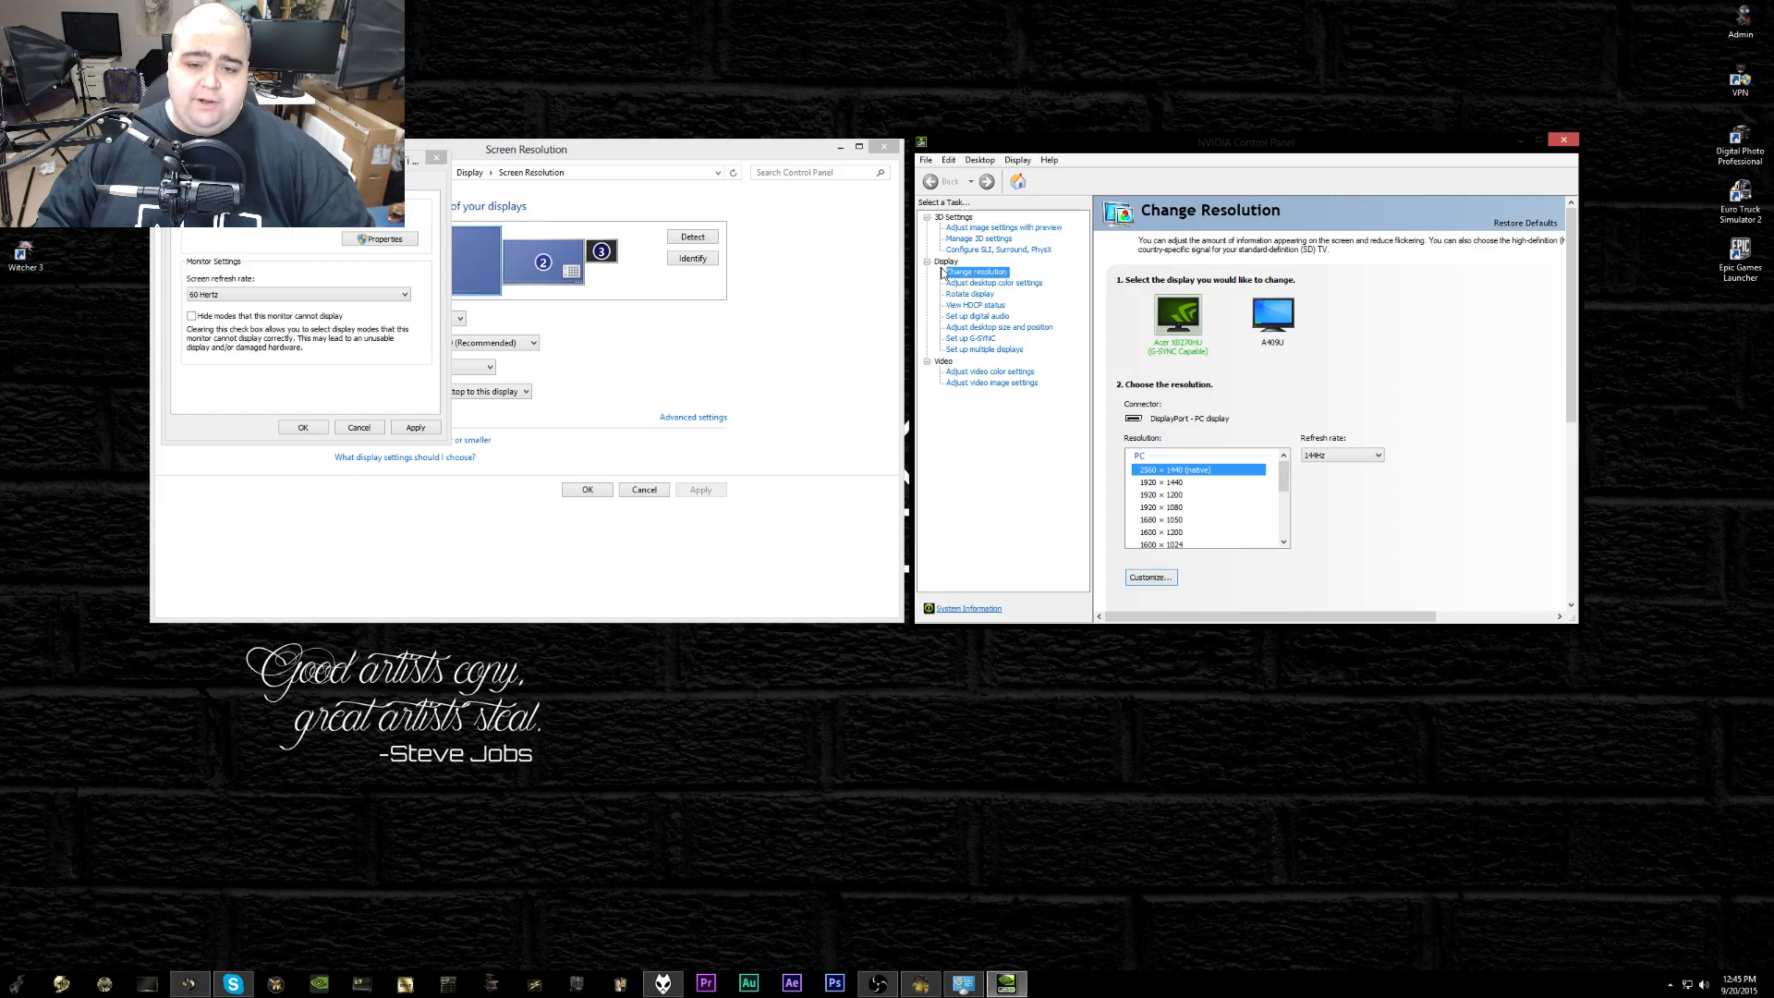
mouse_move(1278, 360)
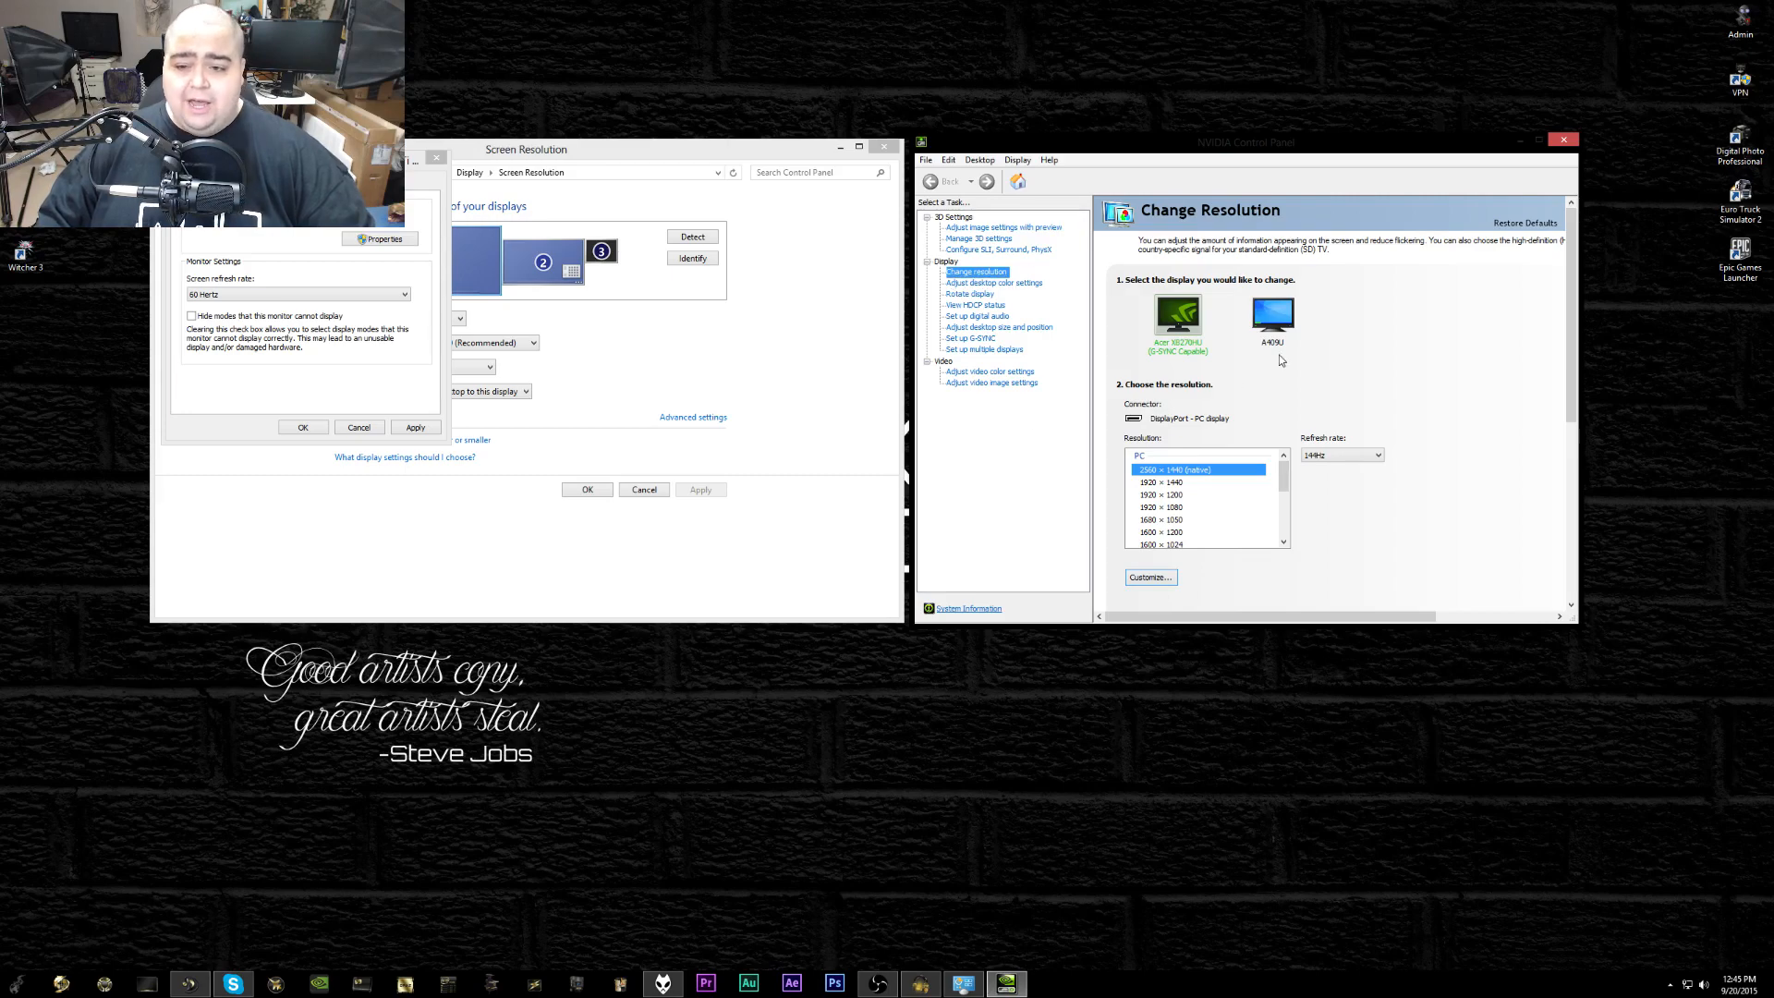
mouse_move(1213, 340)
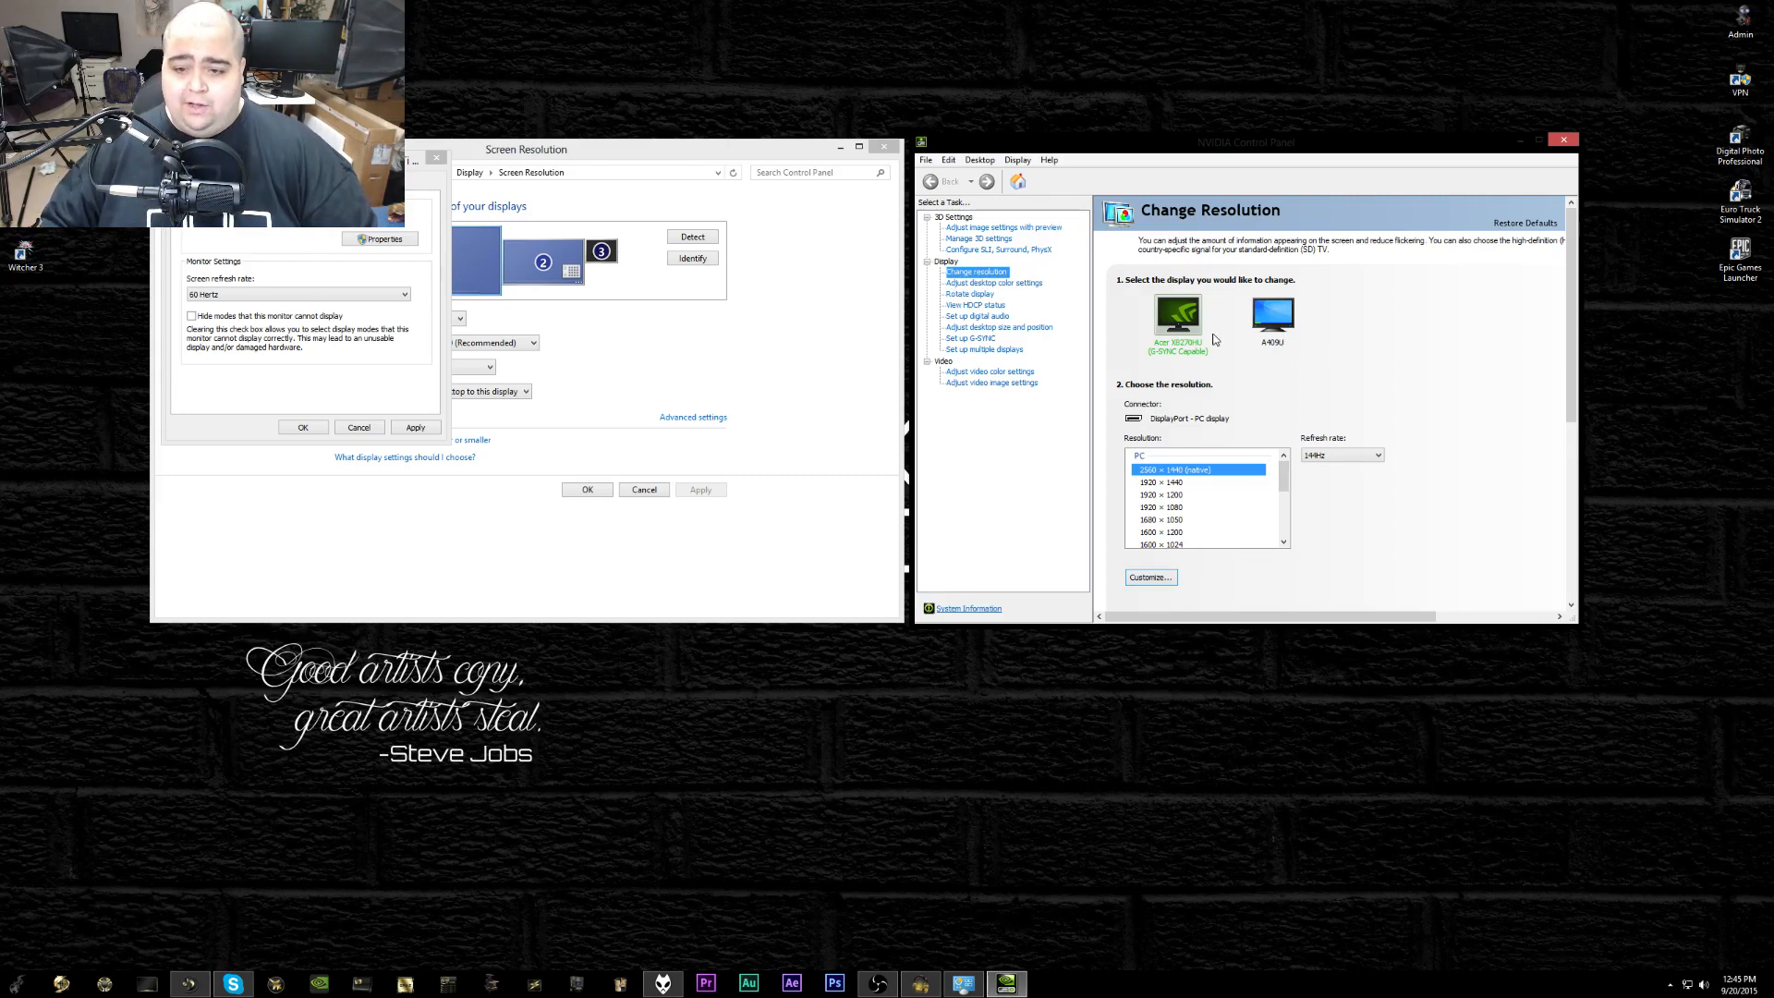
mouse_move(1180, 367)
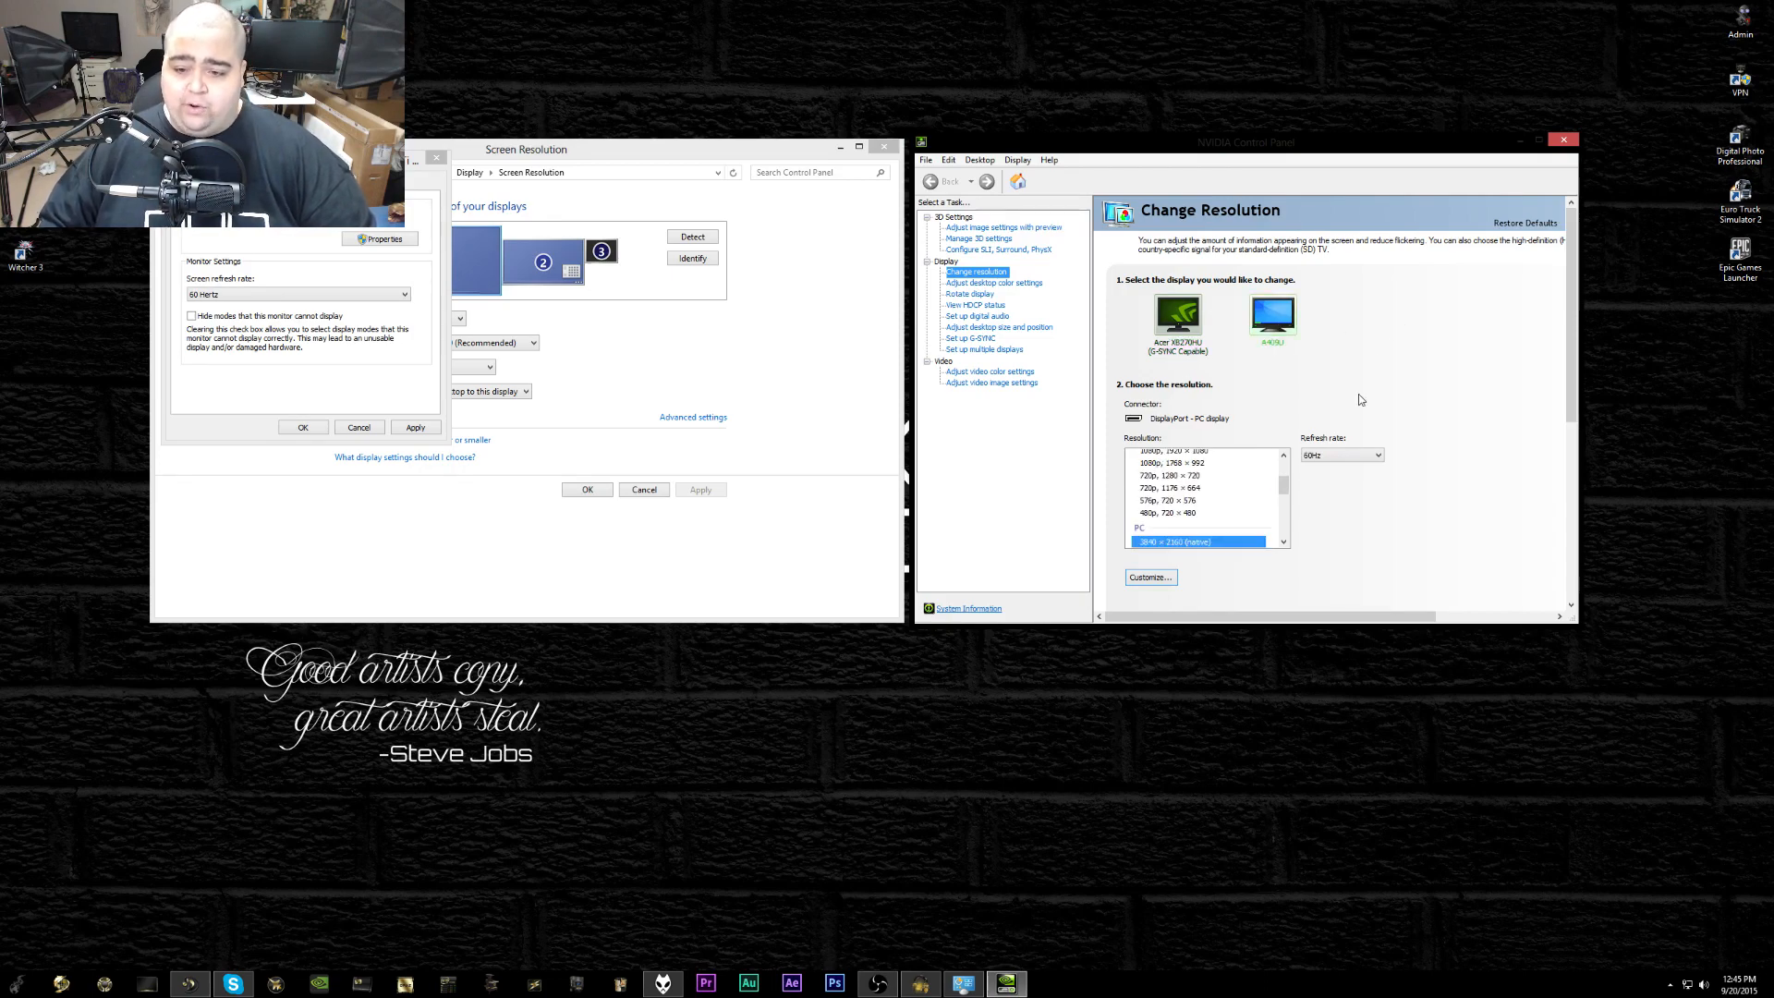
scroll(down, 3)
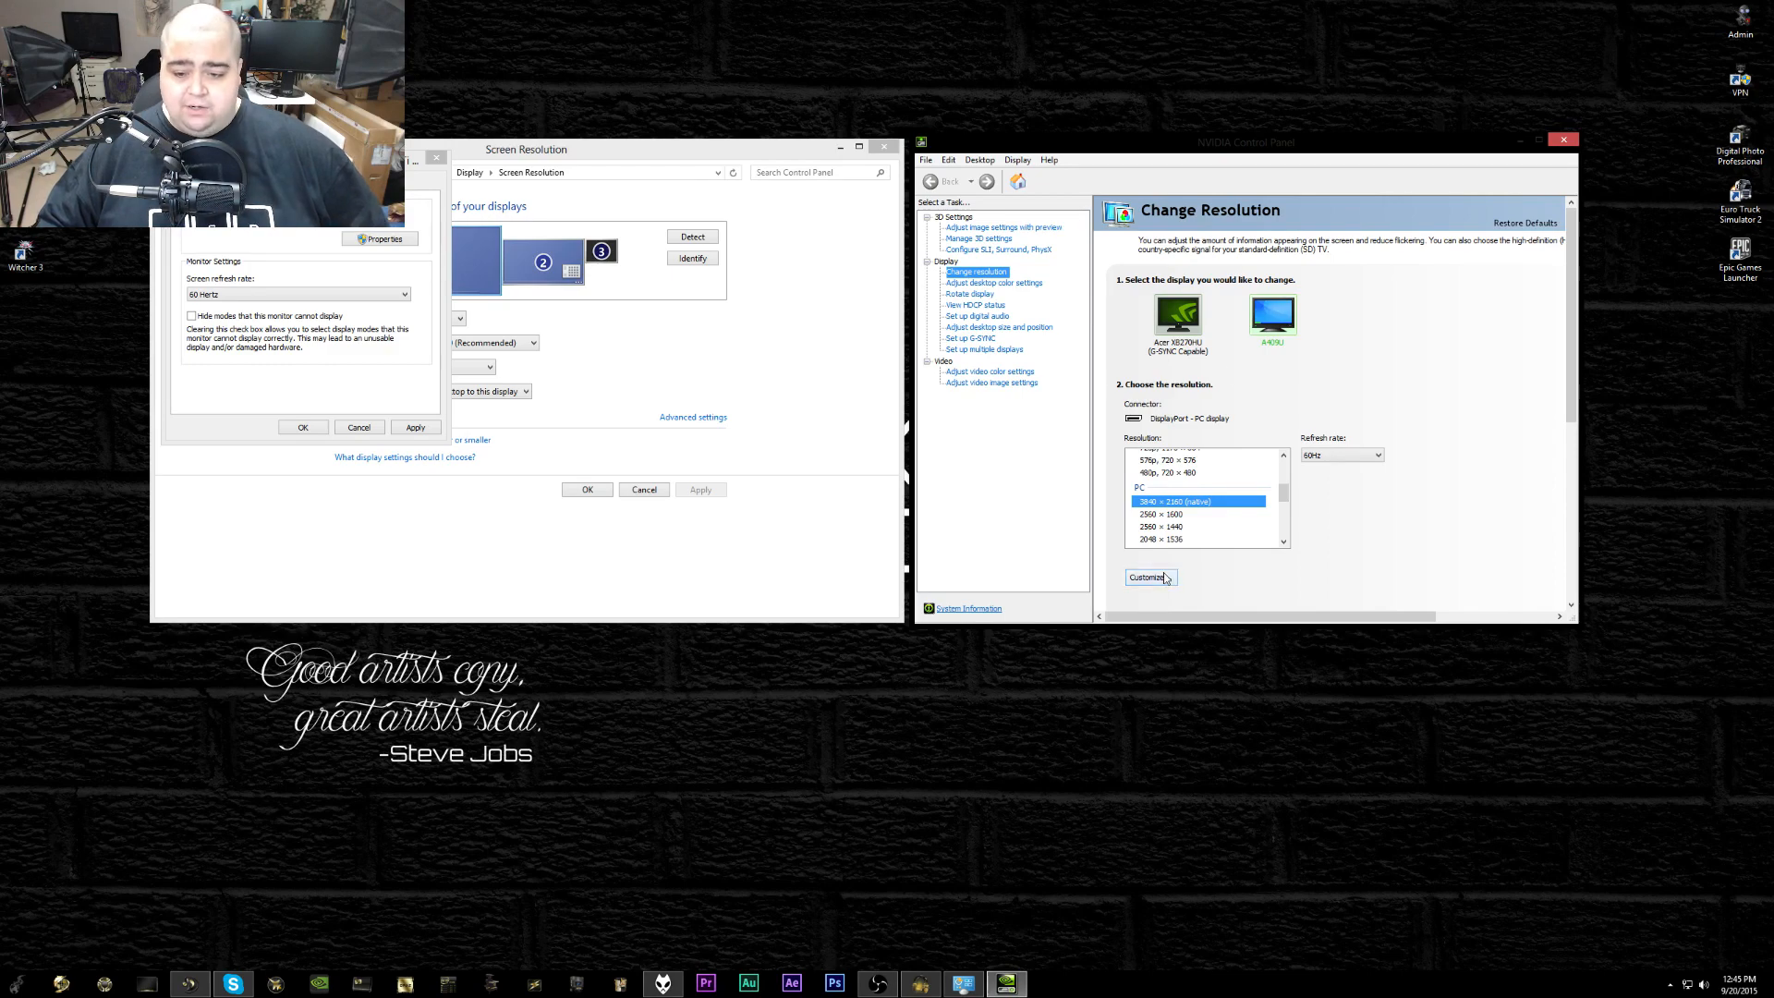
Show the custom resolutions list with the 3840 × 2160 entries at 72, 70 and 65 Hz
click(1147, 576)
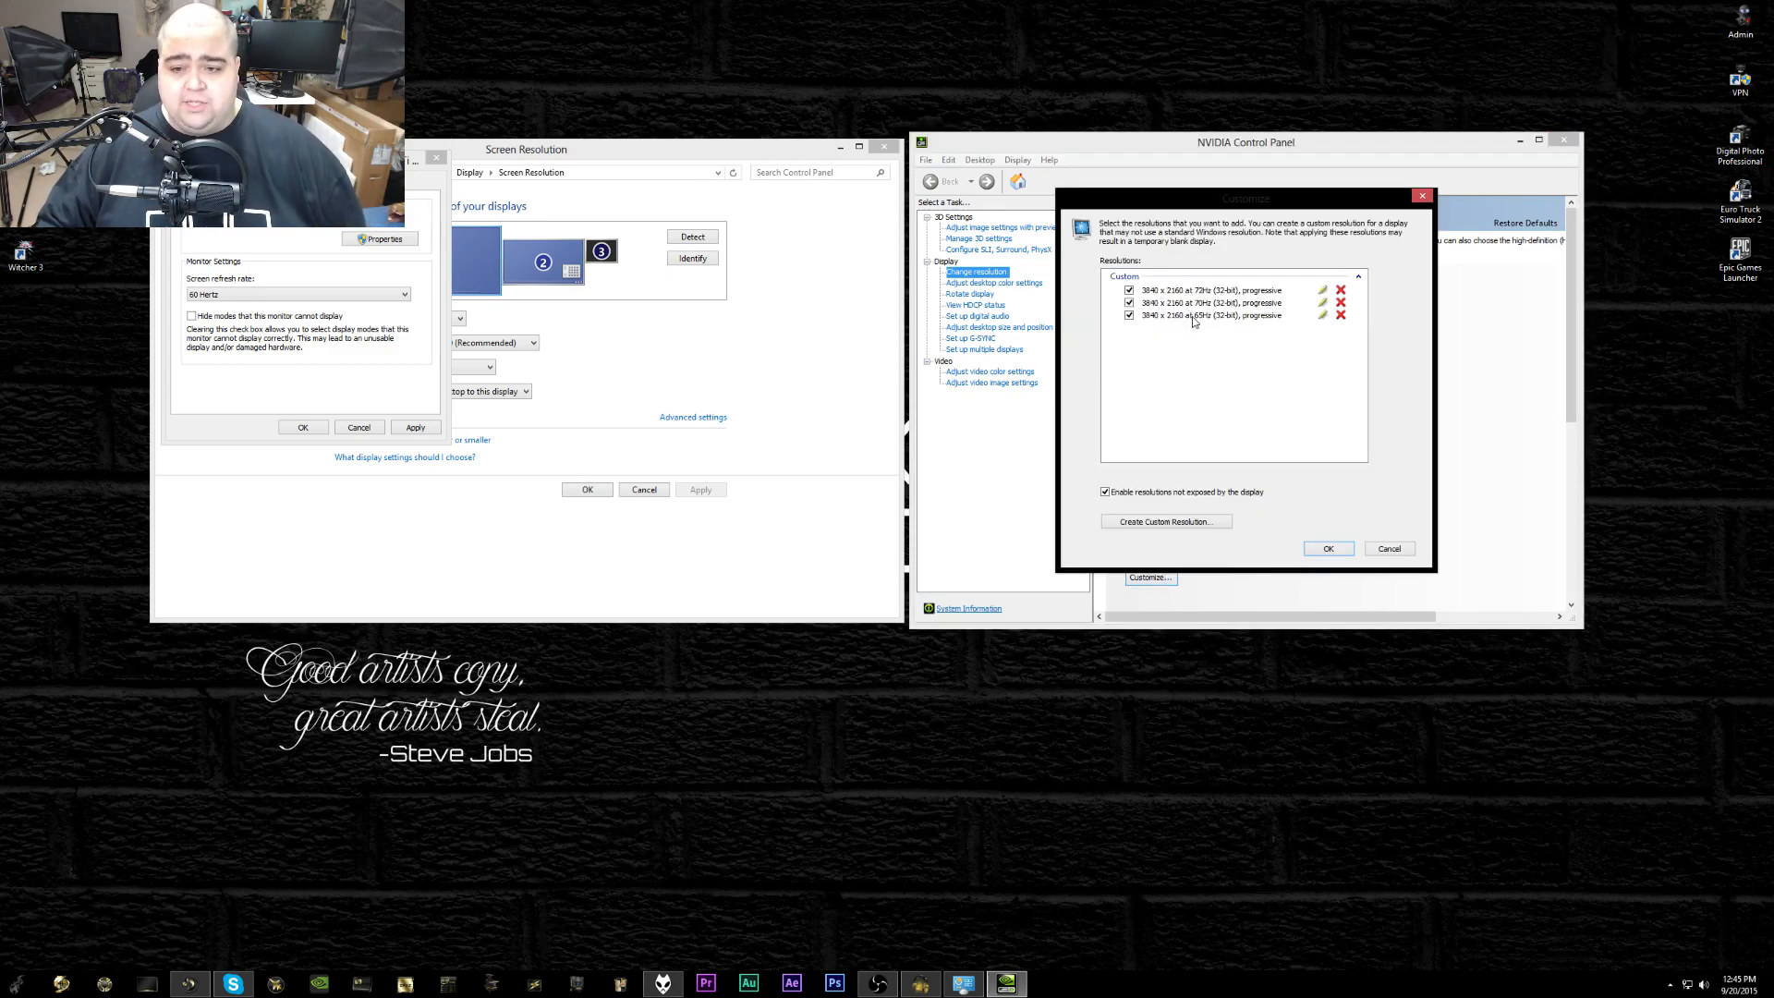
mouse_move(1210, 325)
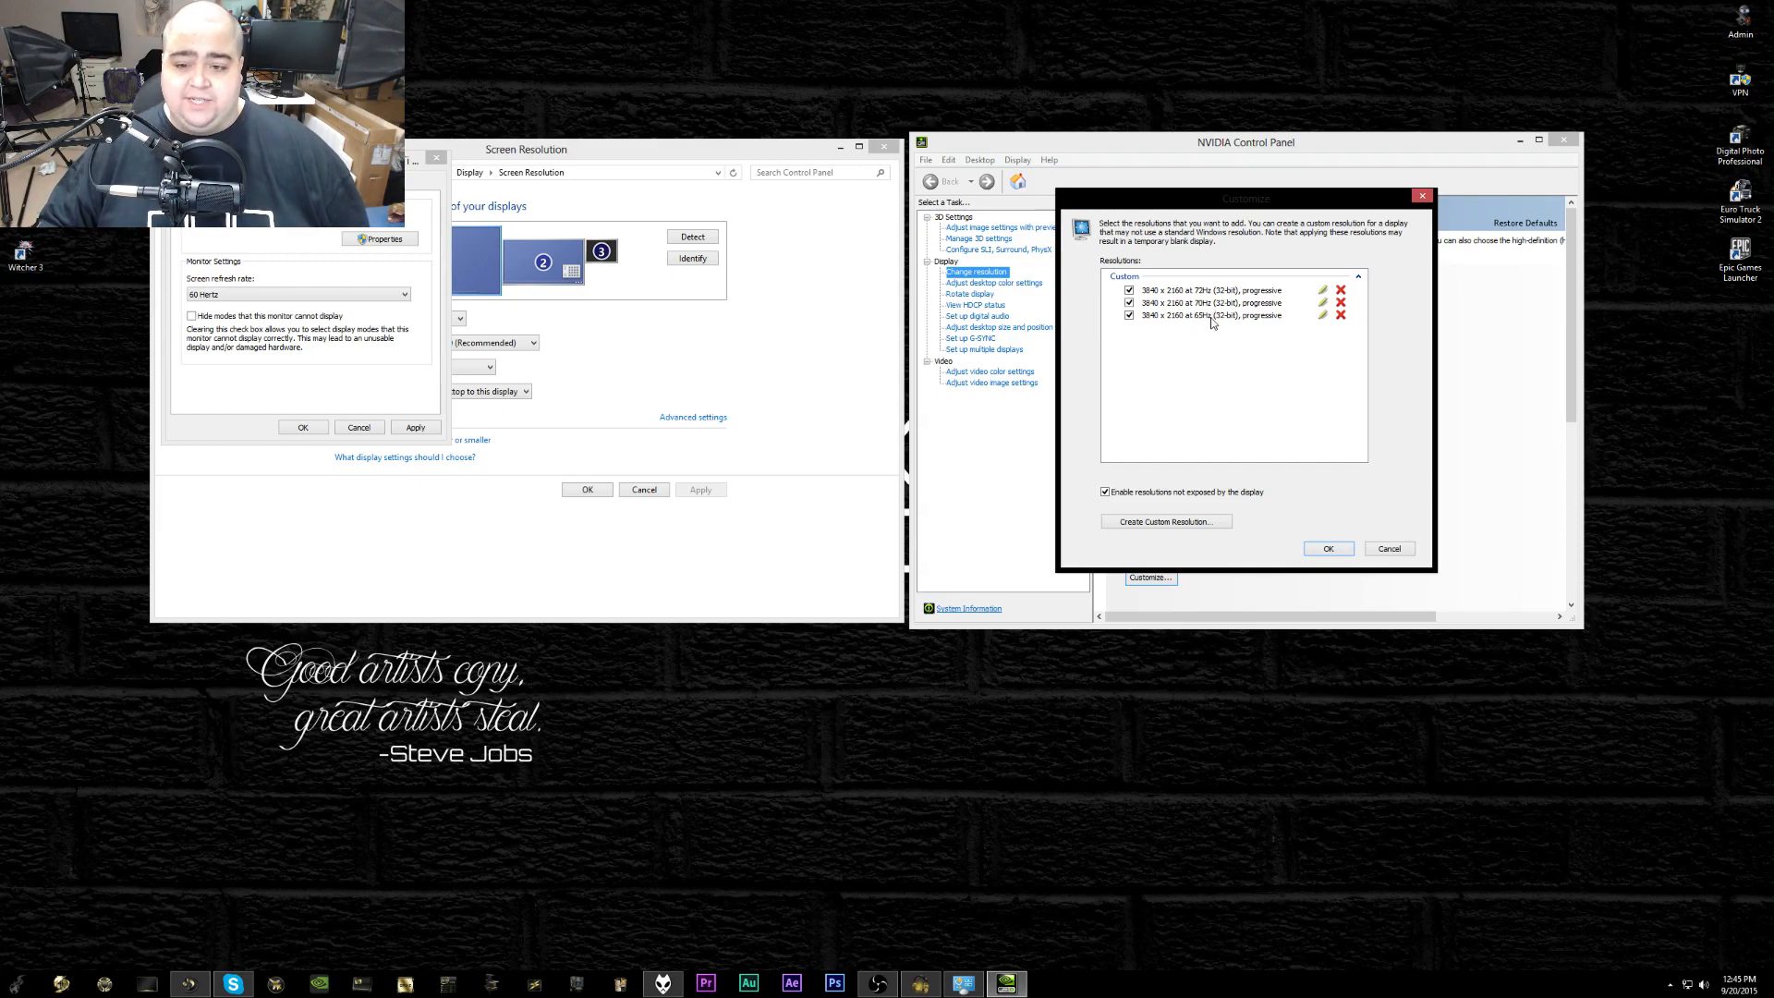
mouse_move(1212, 325)
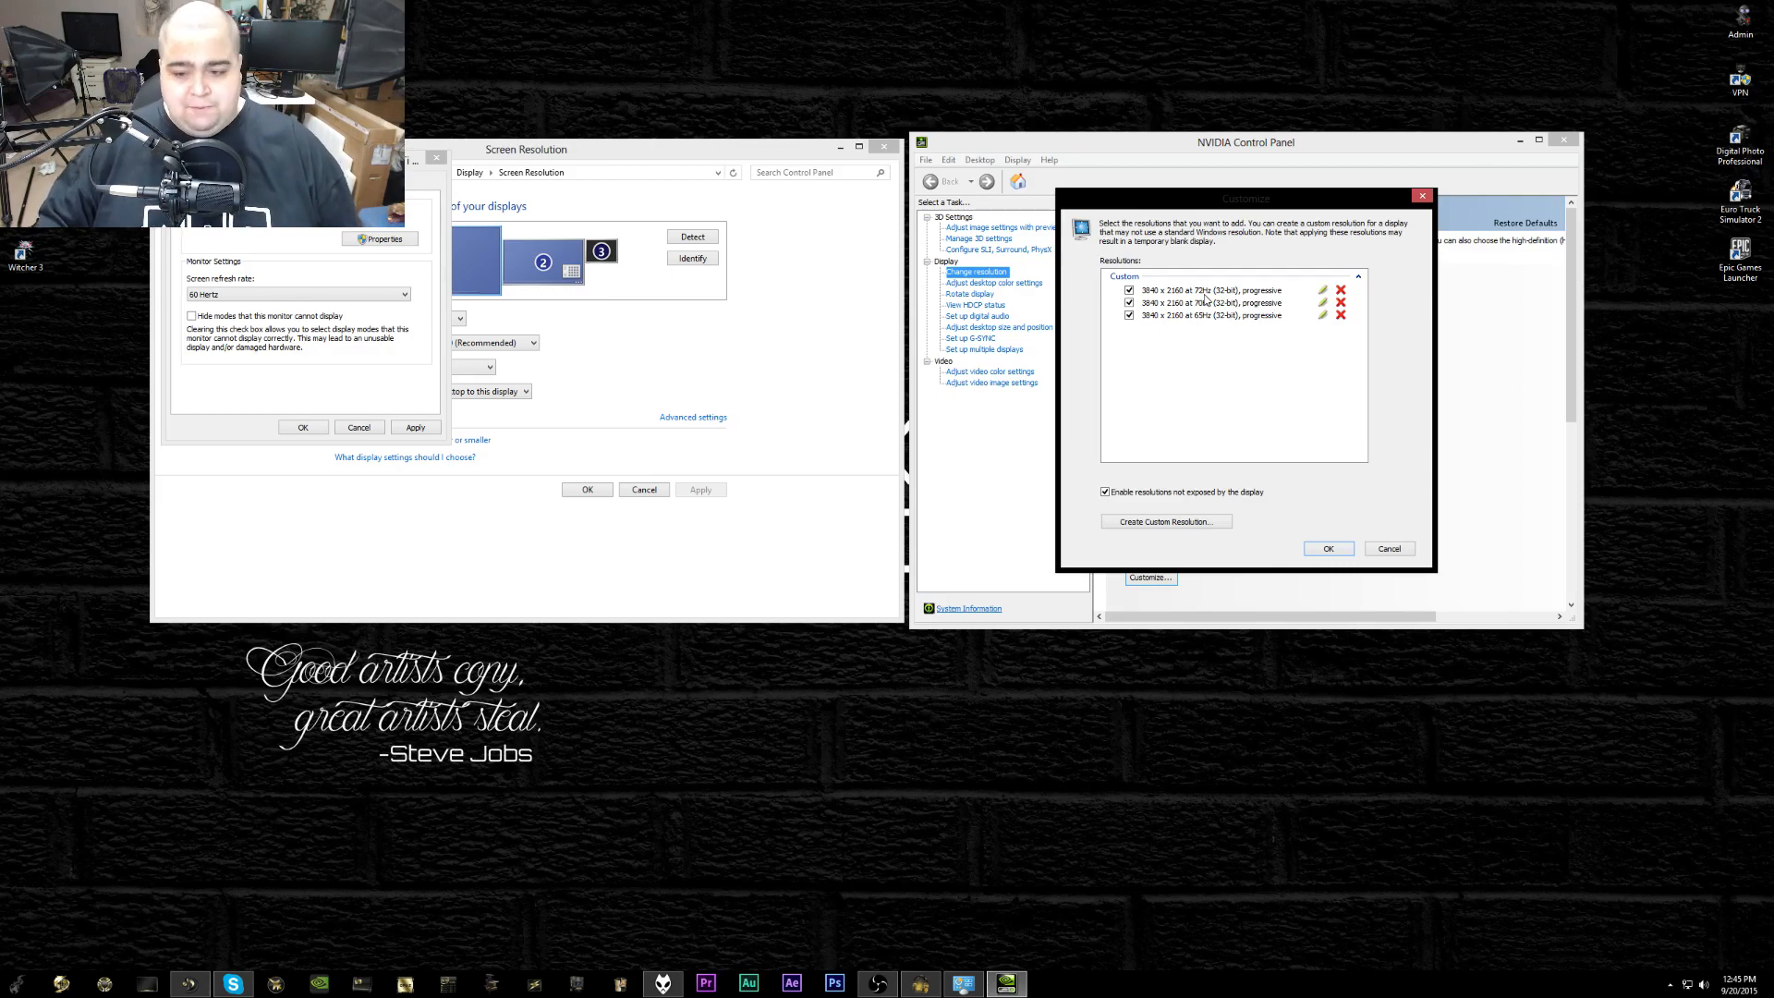
mouse_move(1188, 508)
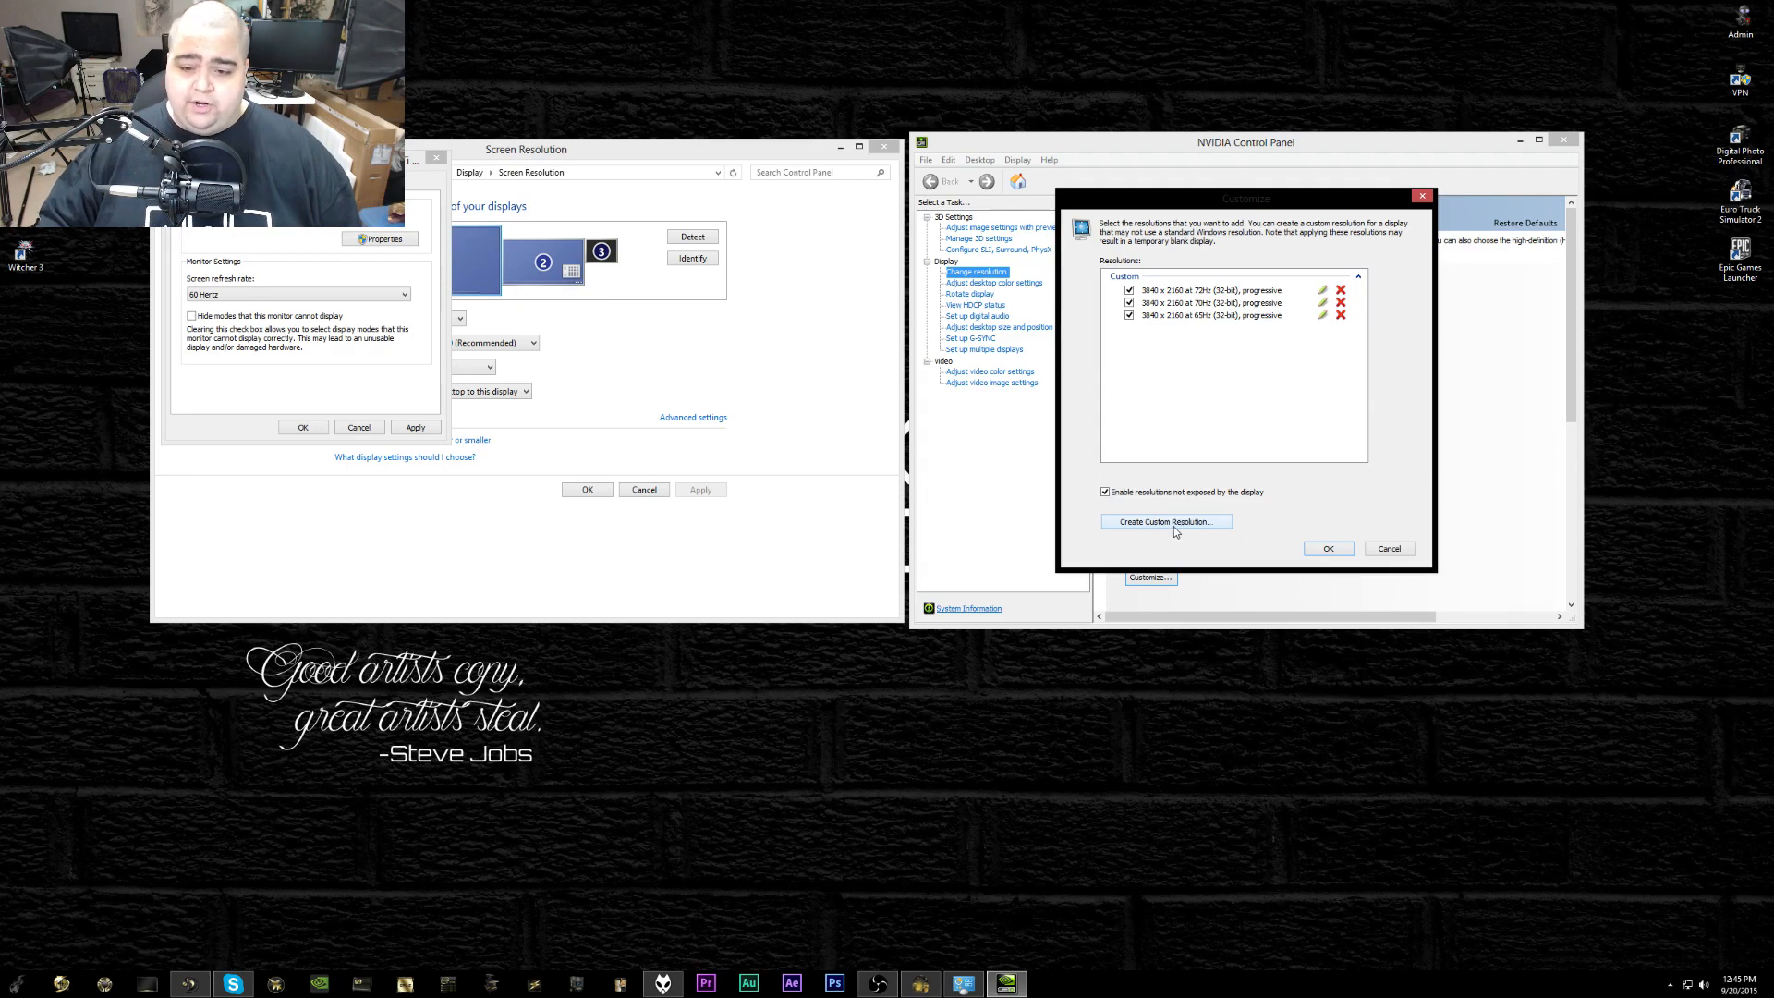
Create a new 3840 × 2160 progressive custom resolution with a 65 Hz refresh rate
click(1163, 521)
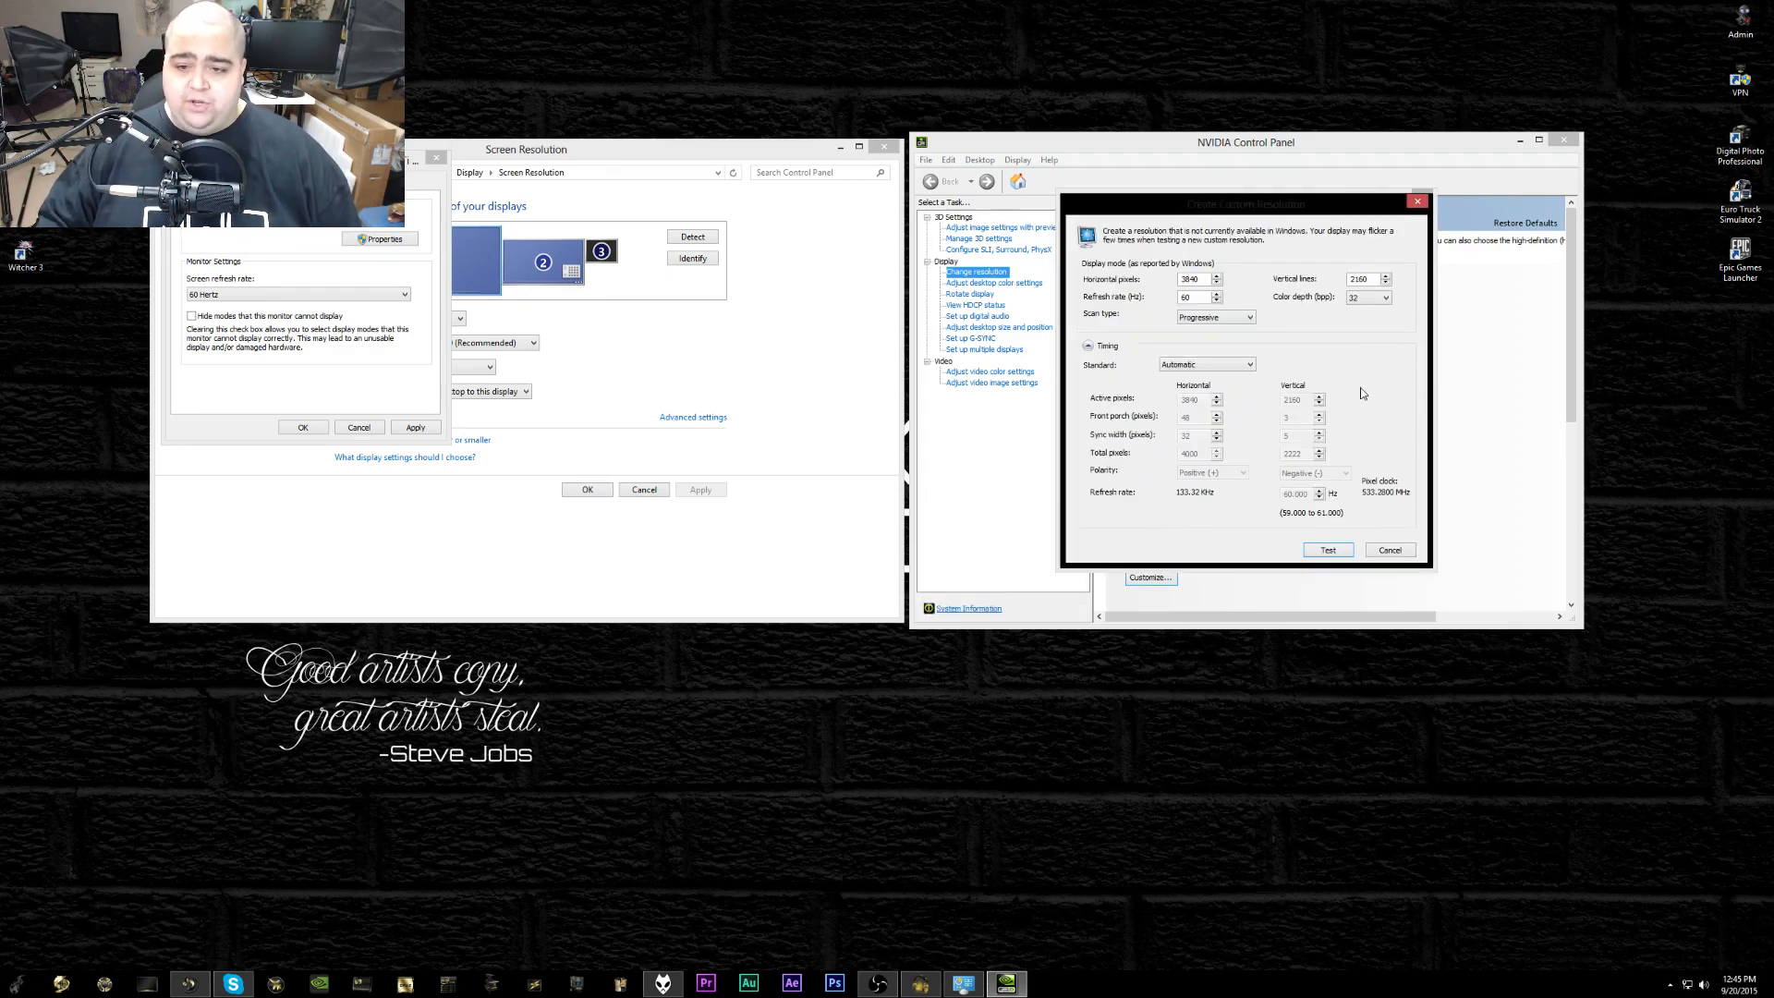
mouse_move(1457, 281)
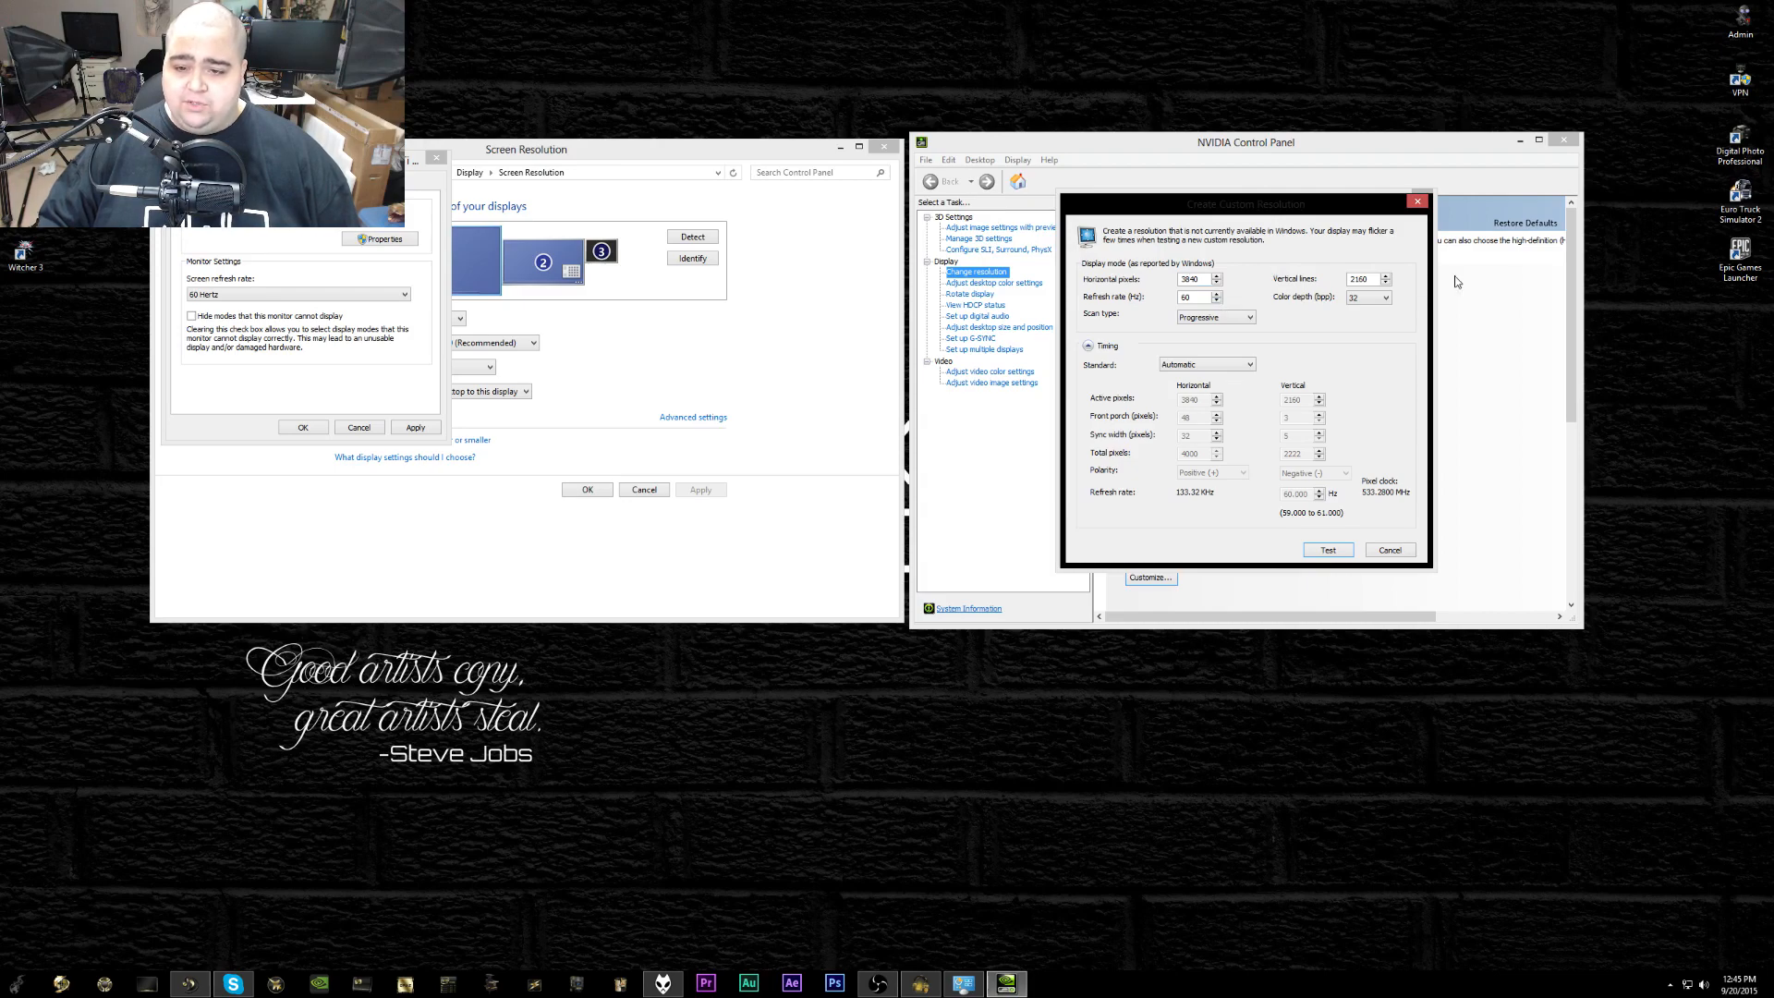
mouse_move(1327, 372)
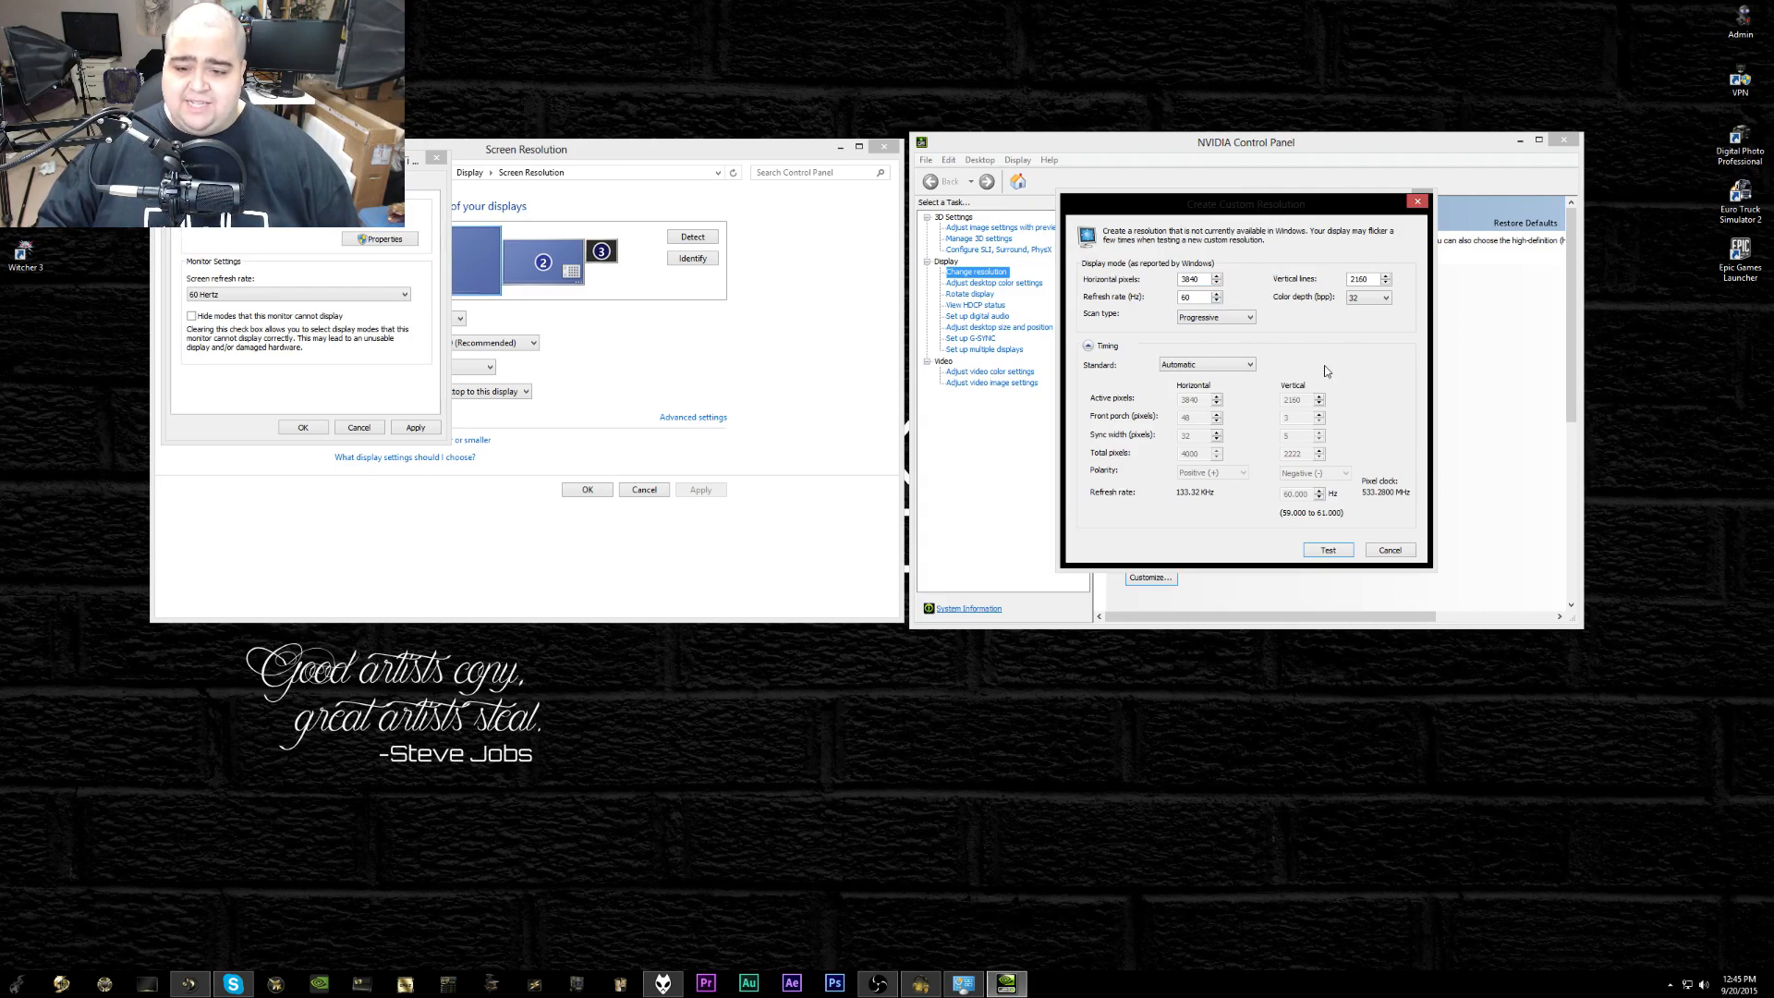
mouse_move(1263, 458)
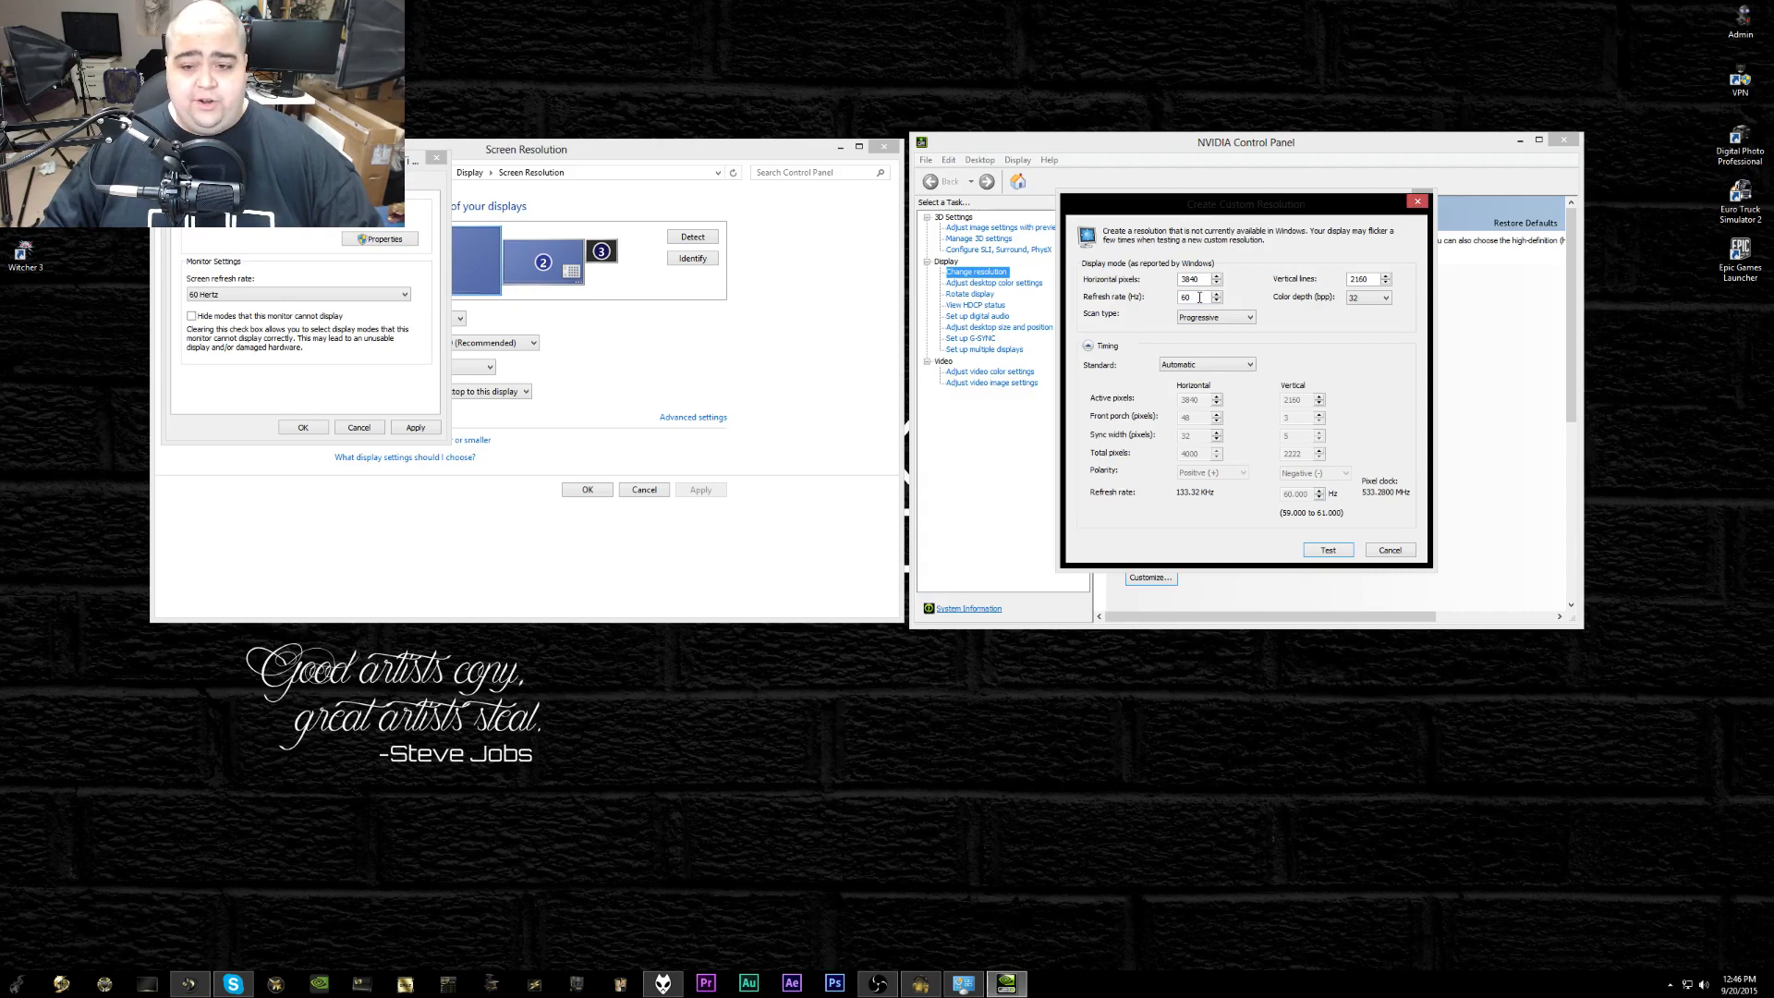
triple_click(1188, 295)
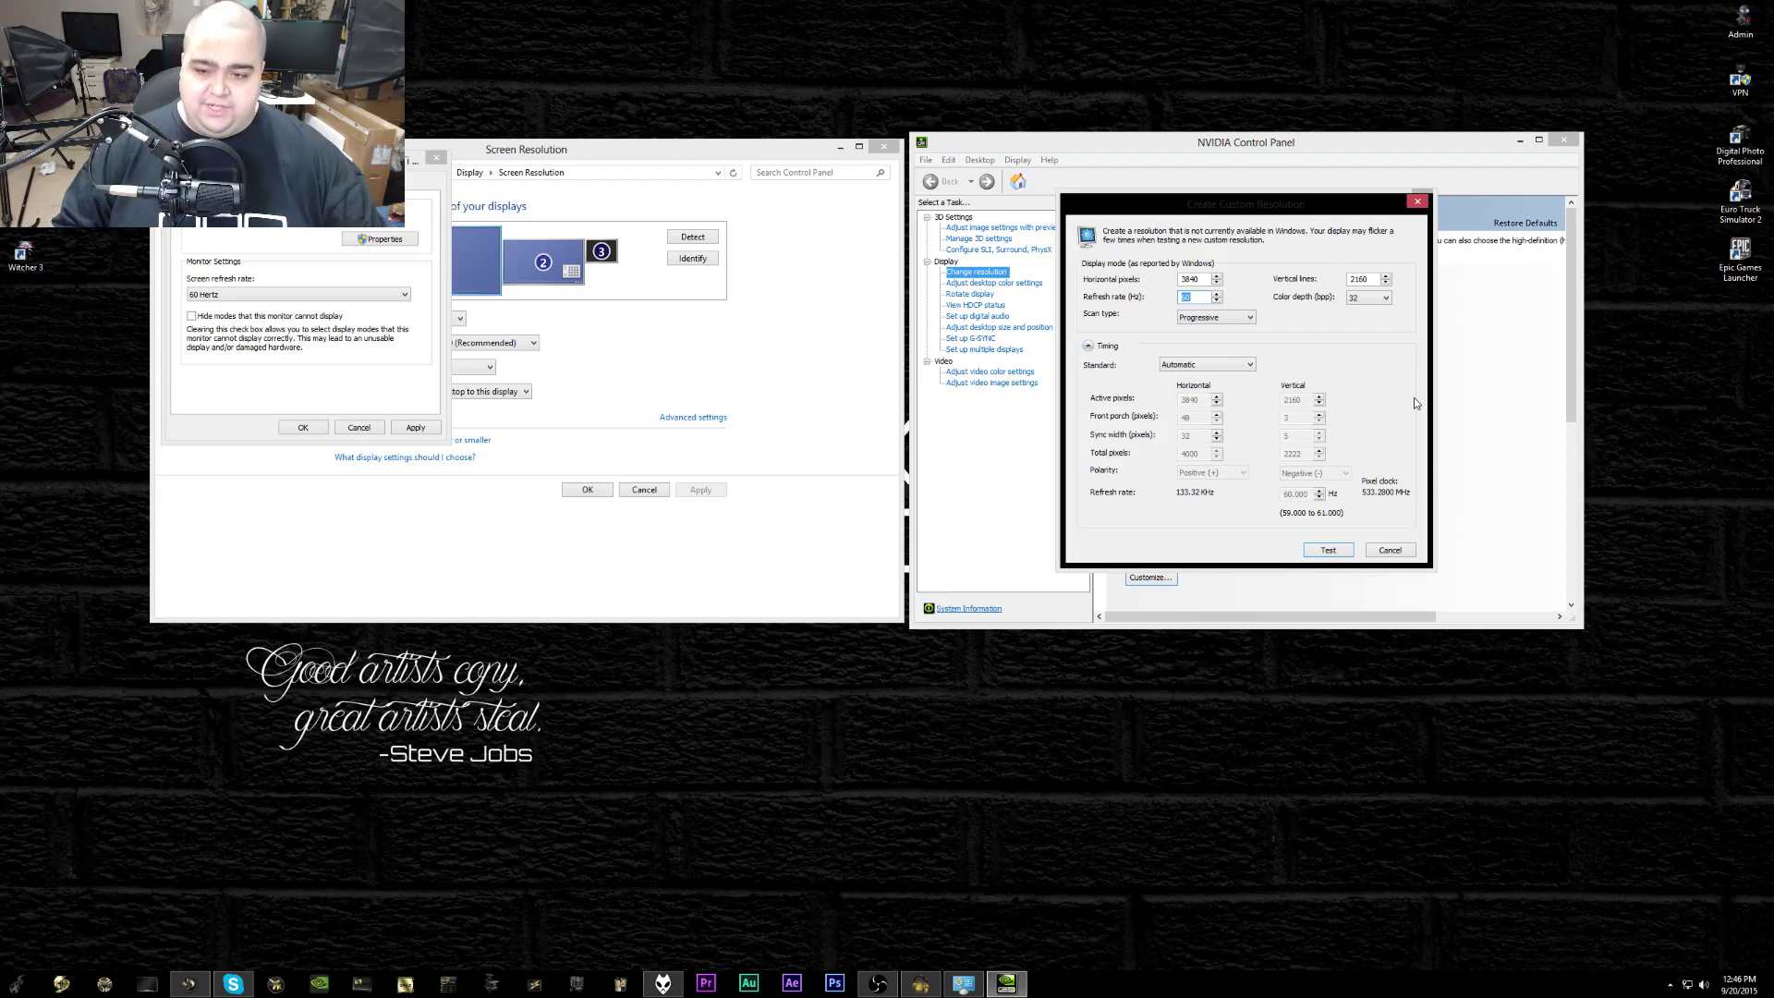
click(1216, 292)
text(65)
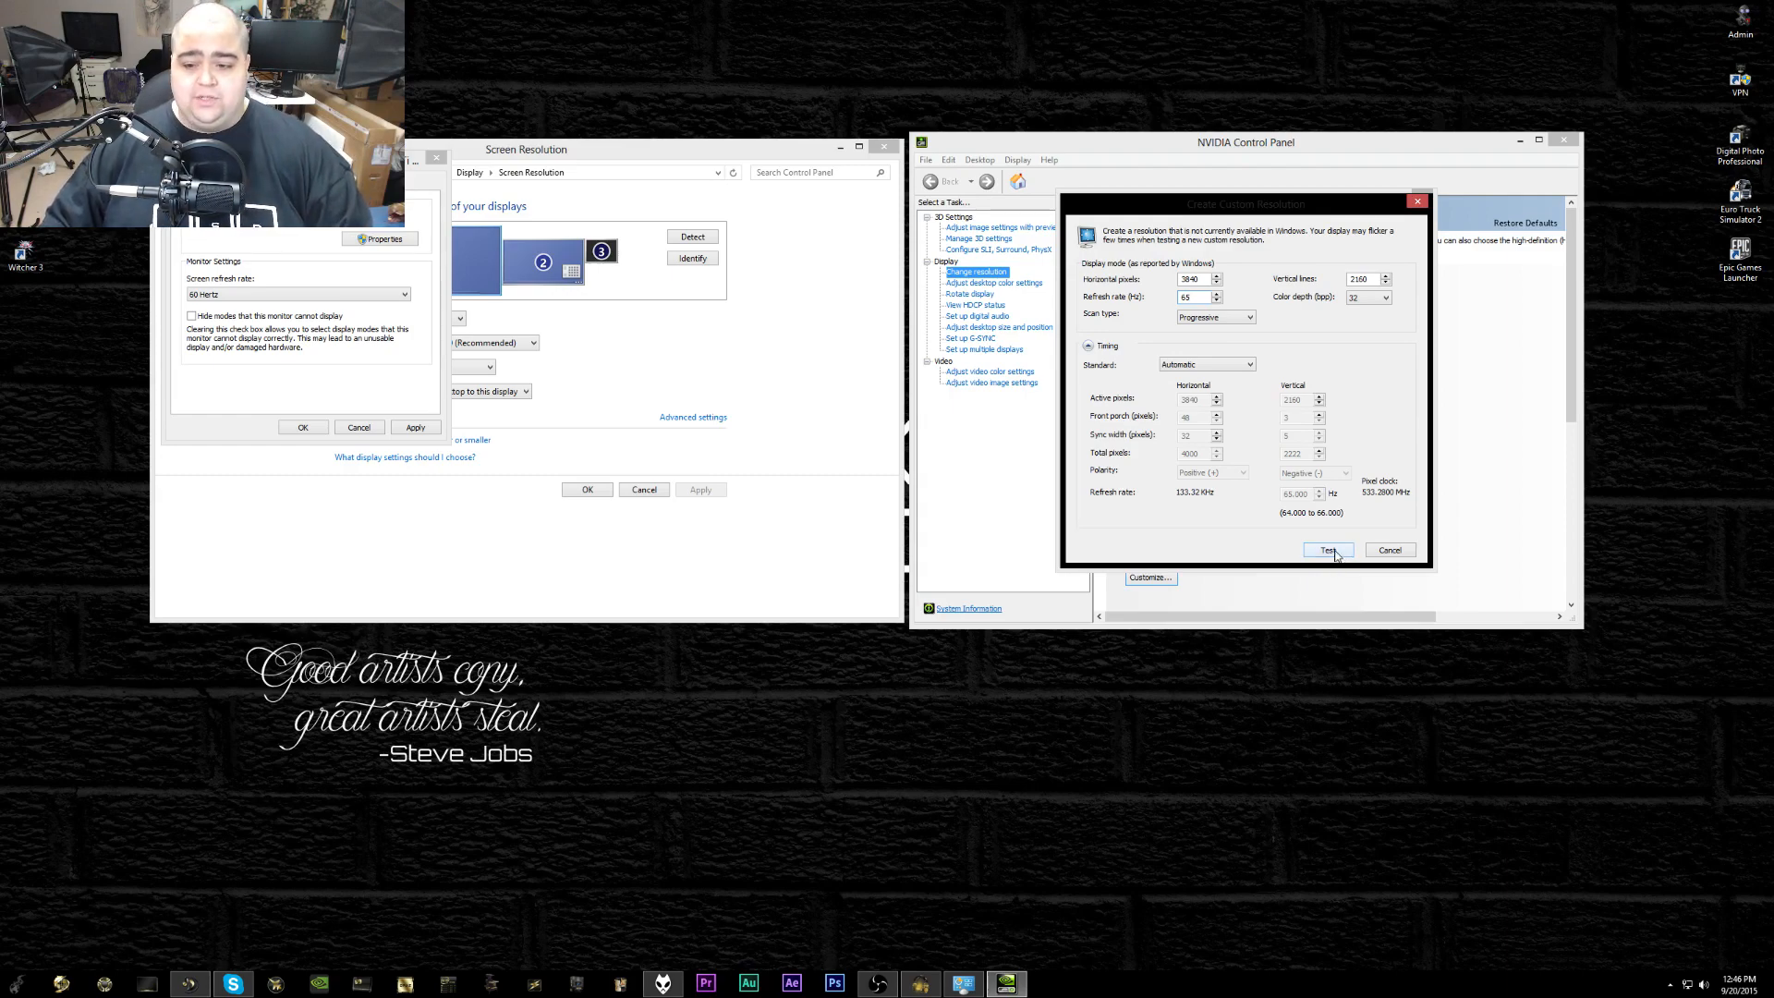
click(1327, 551)
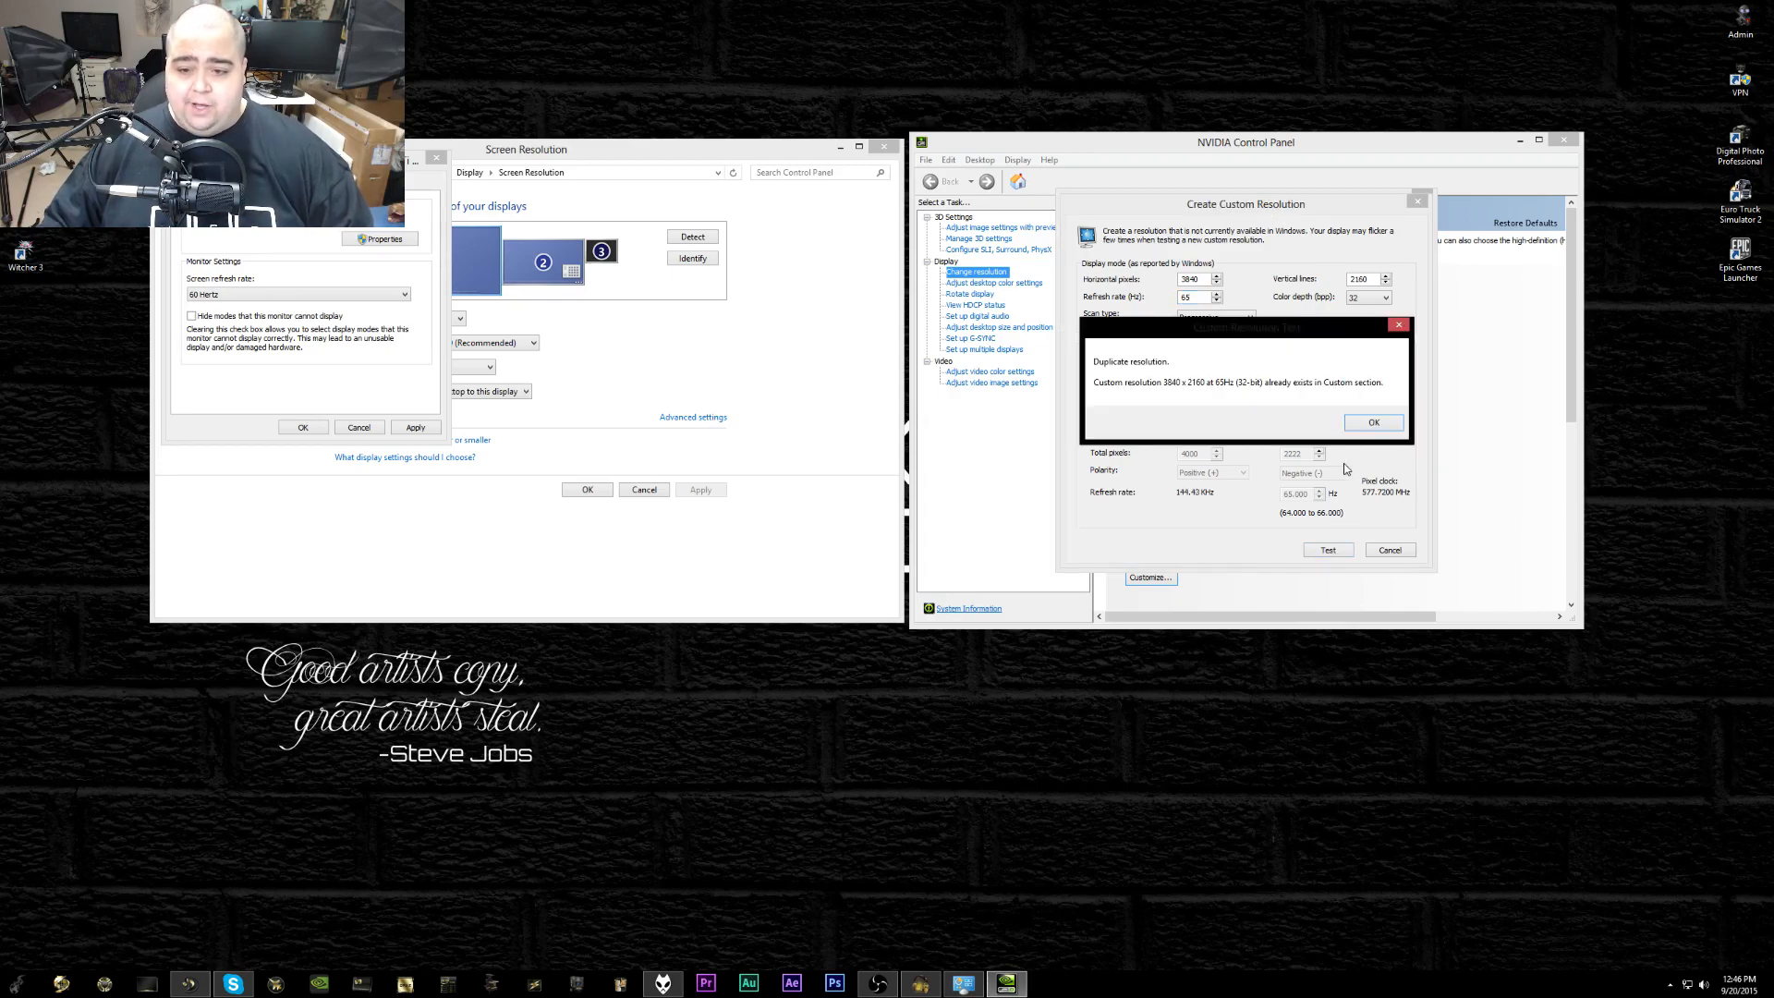
click(1372, 422)
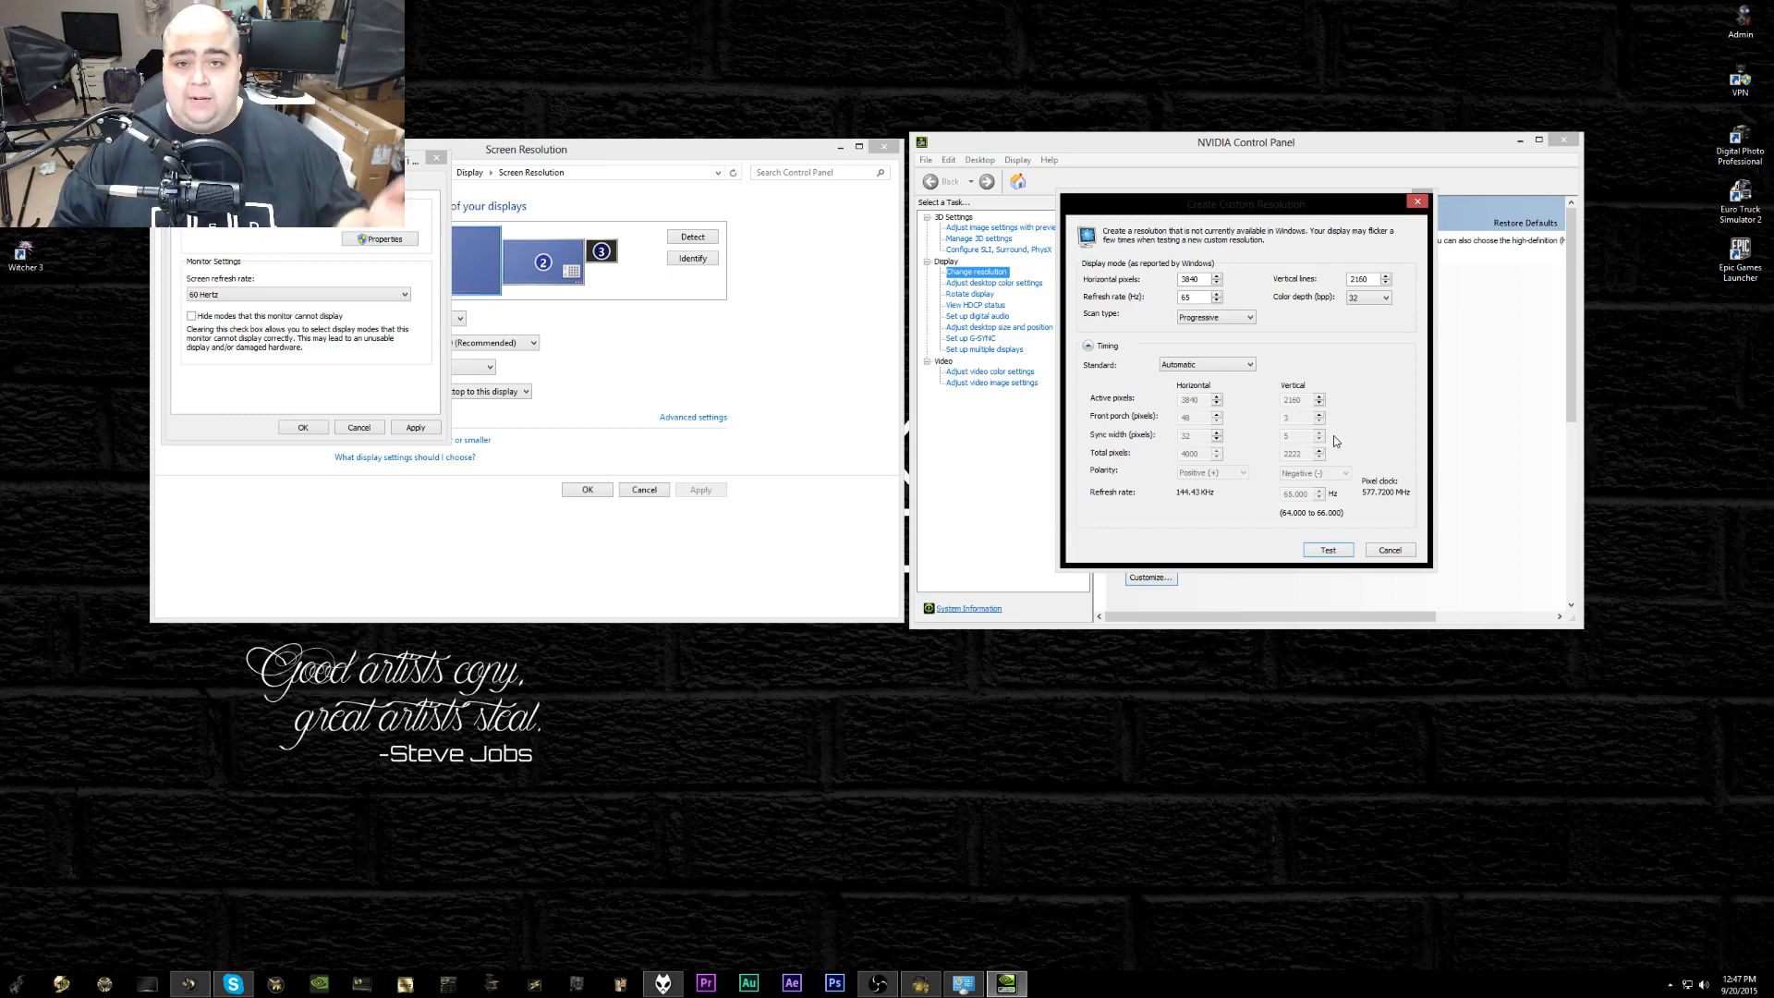
mouse_move(1521, 406)
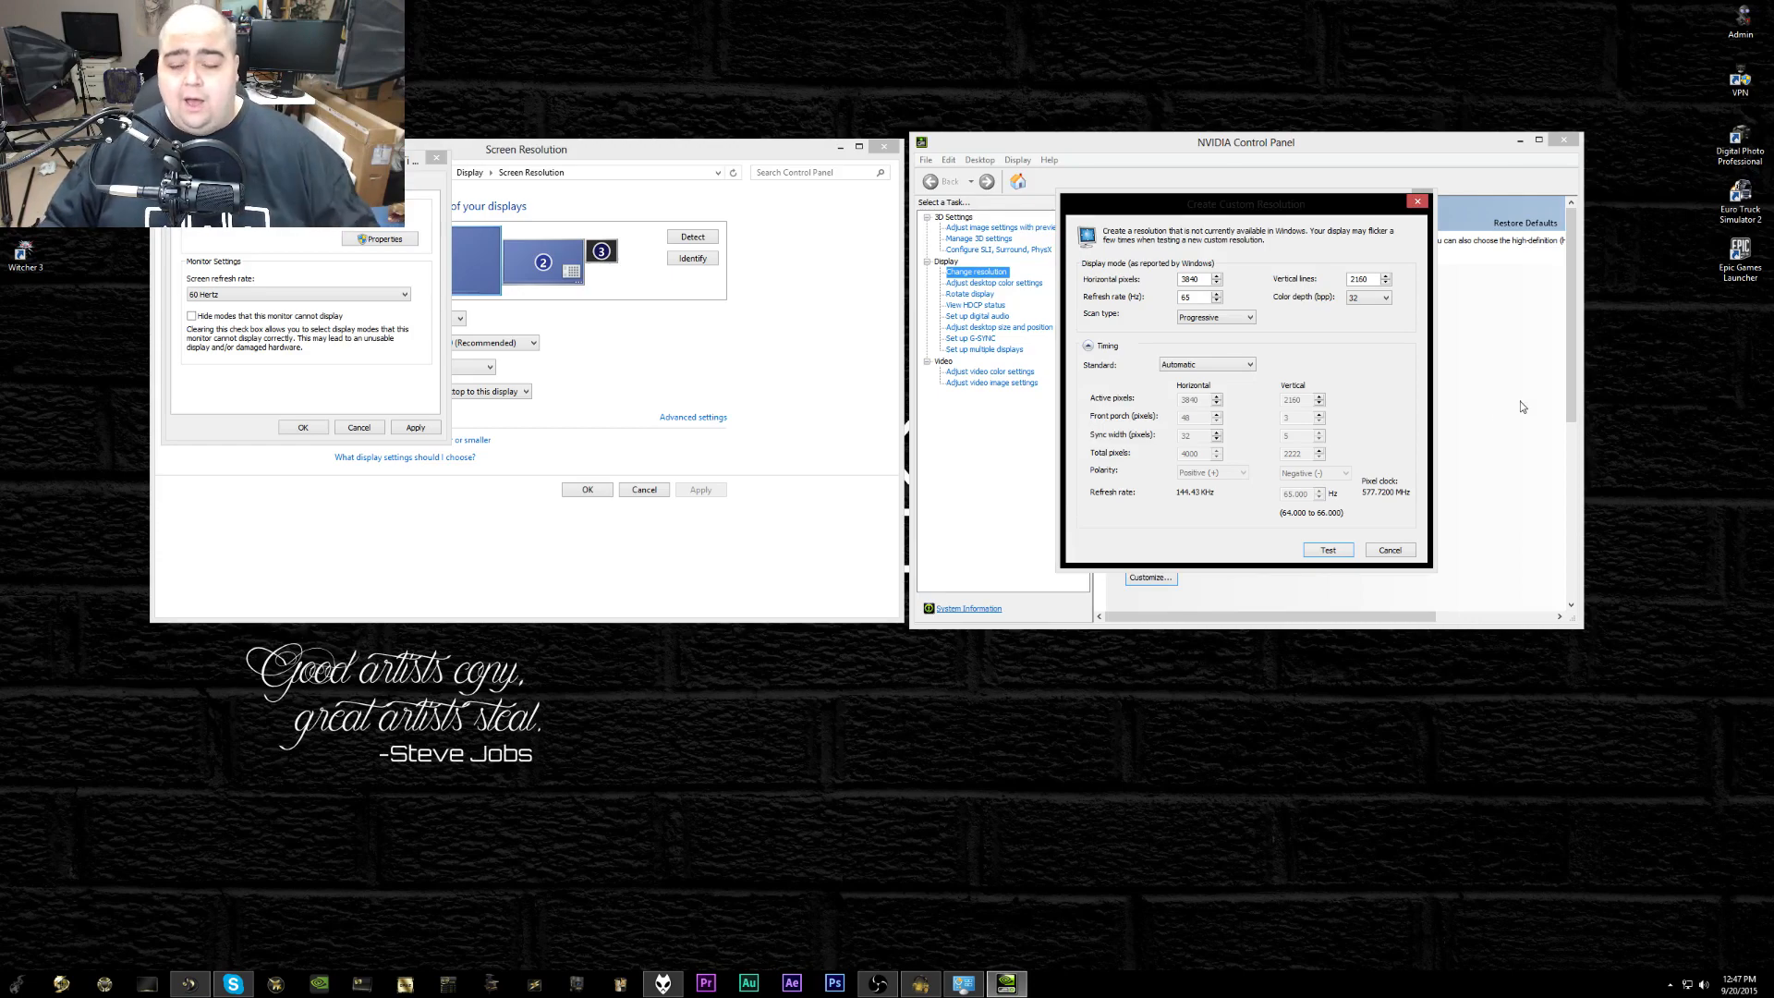
mouse_move(1275, 336)
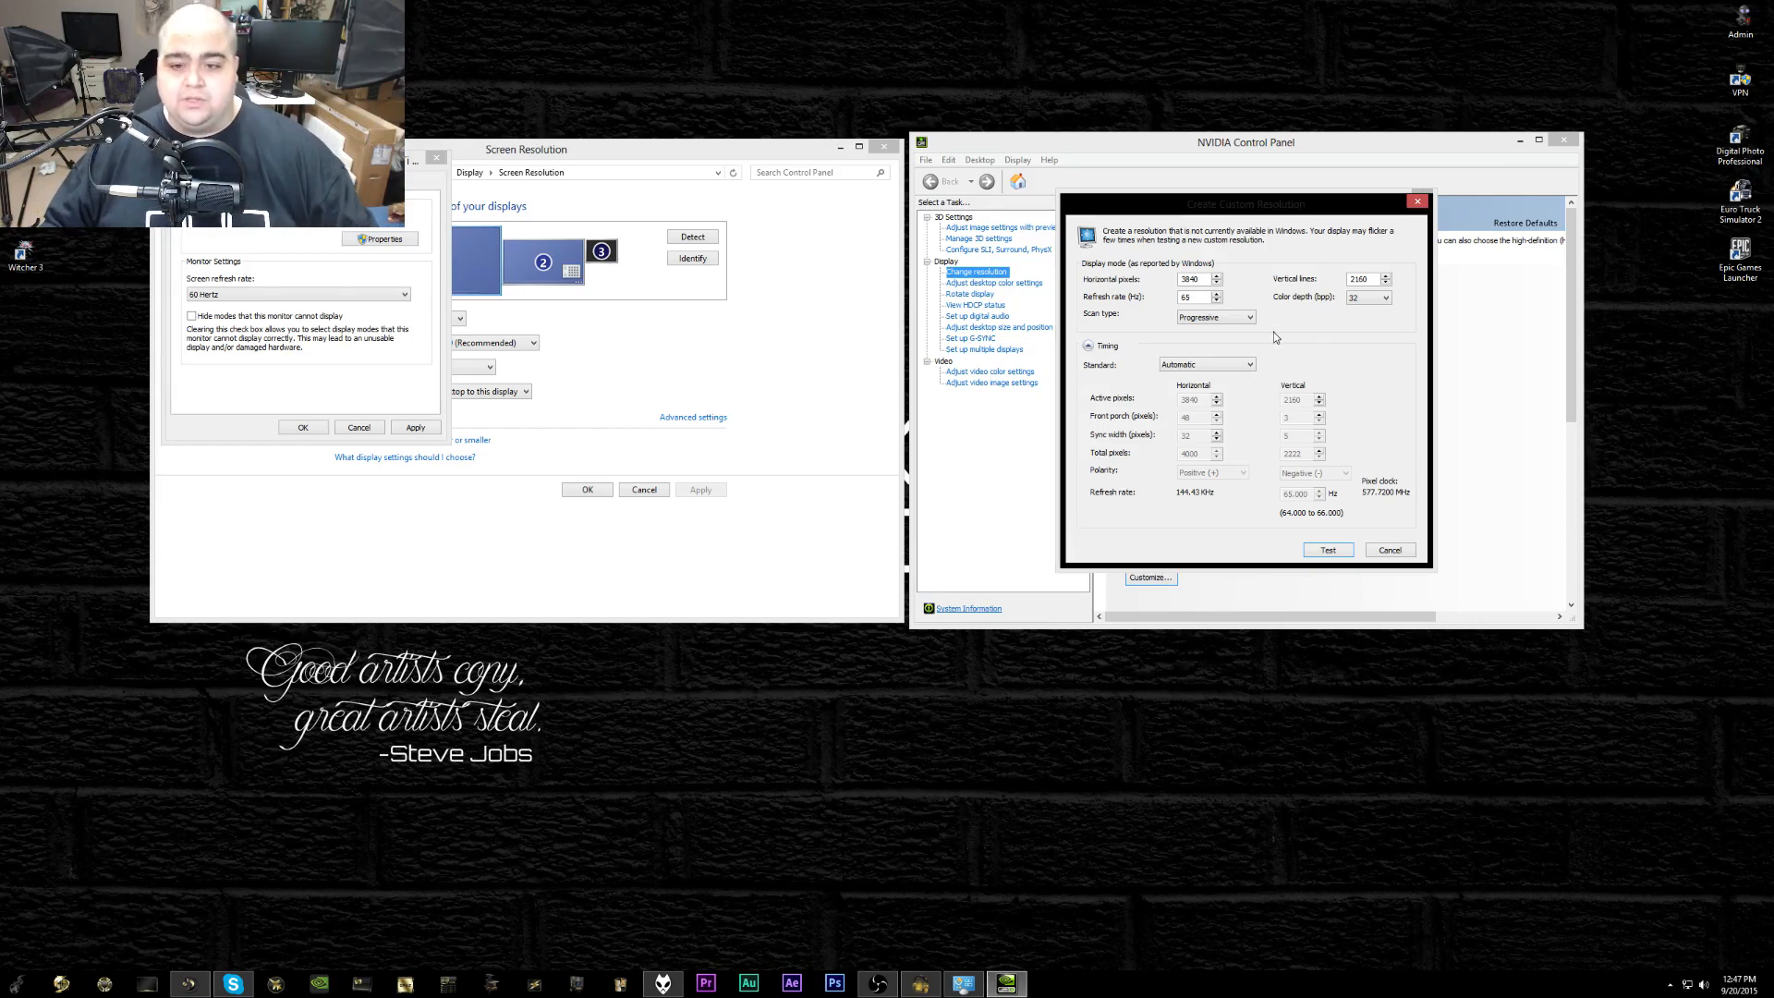
mouse_move(1131, 301)
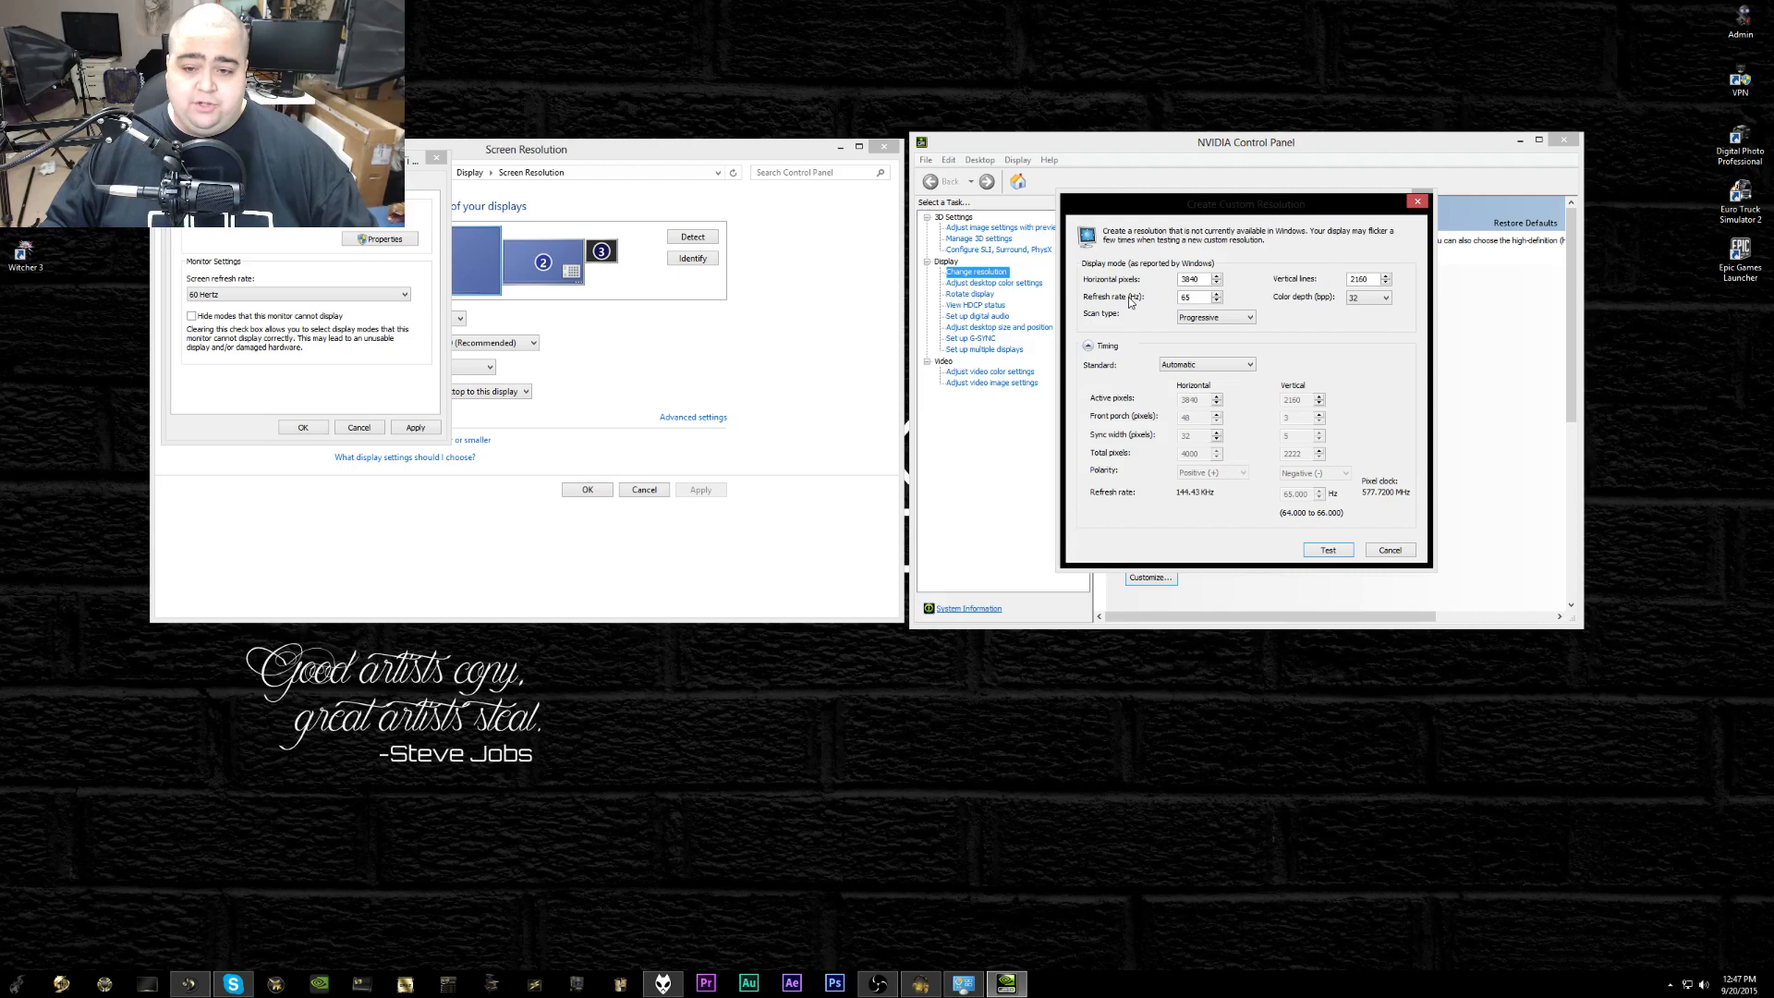
Select the 65 Hz refresh rate value in the Create Custom Resolution dialog for replacement
triple_click(1188, 296)
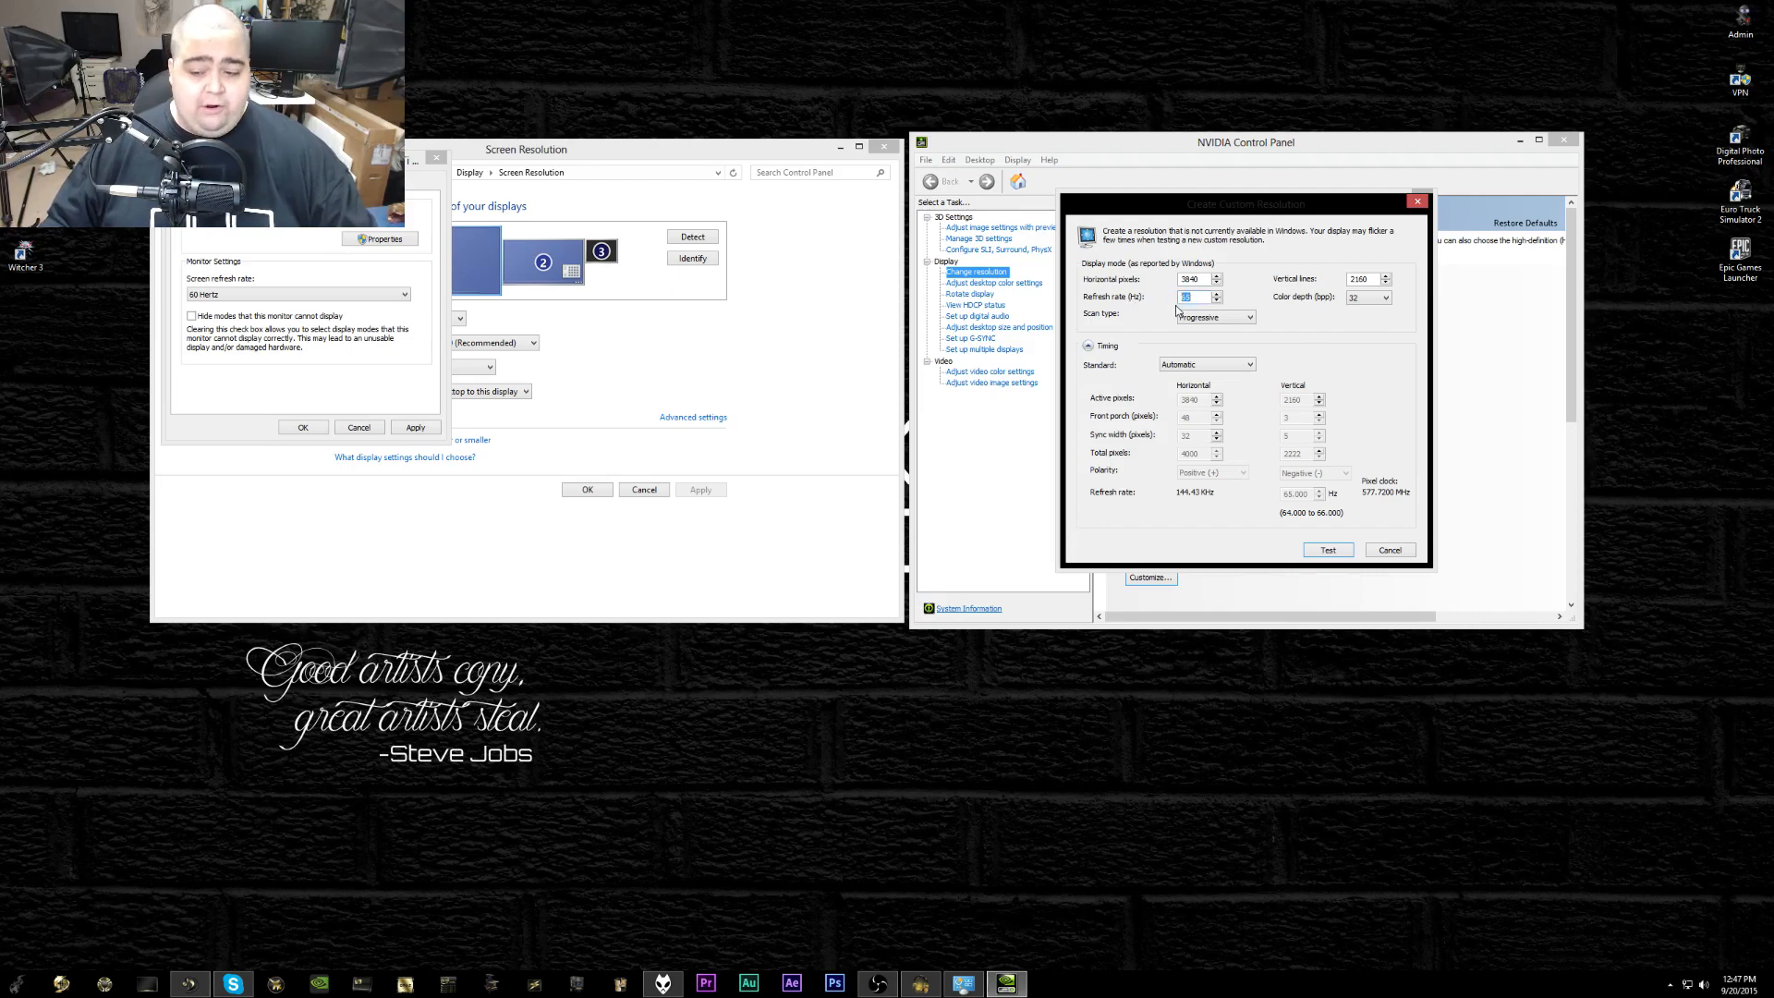
mouse_move(1264, 495)
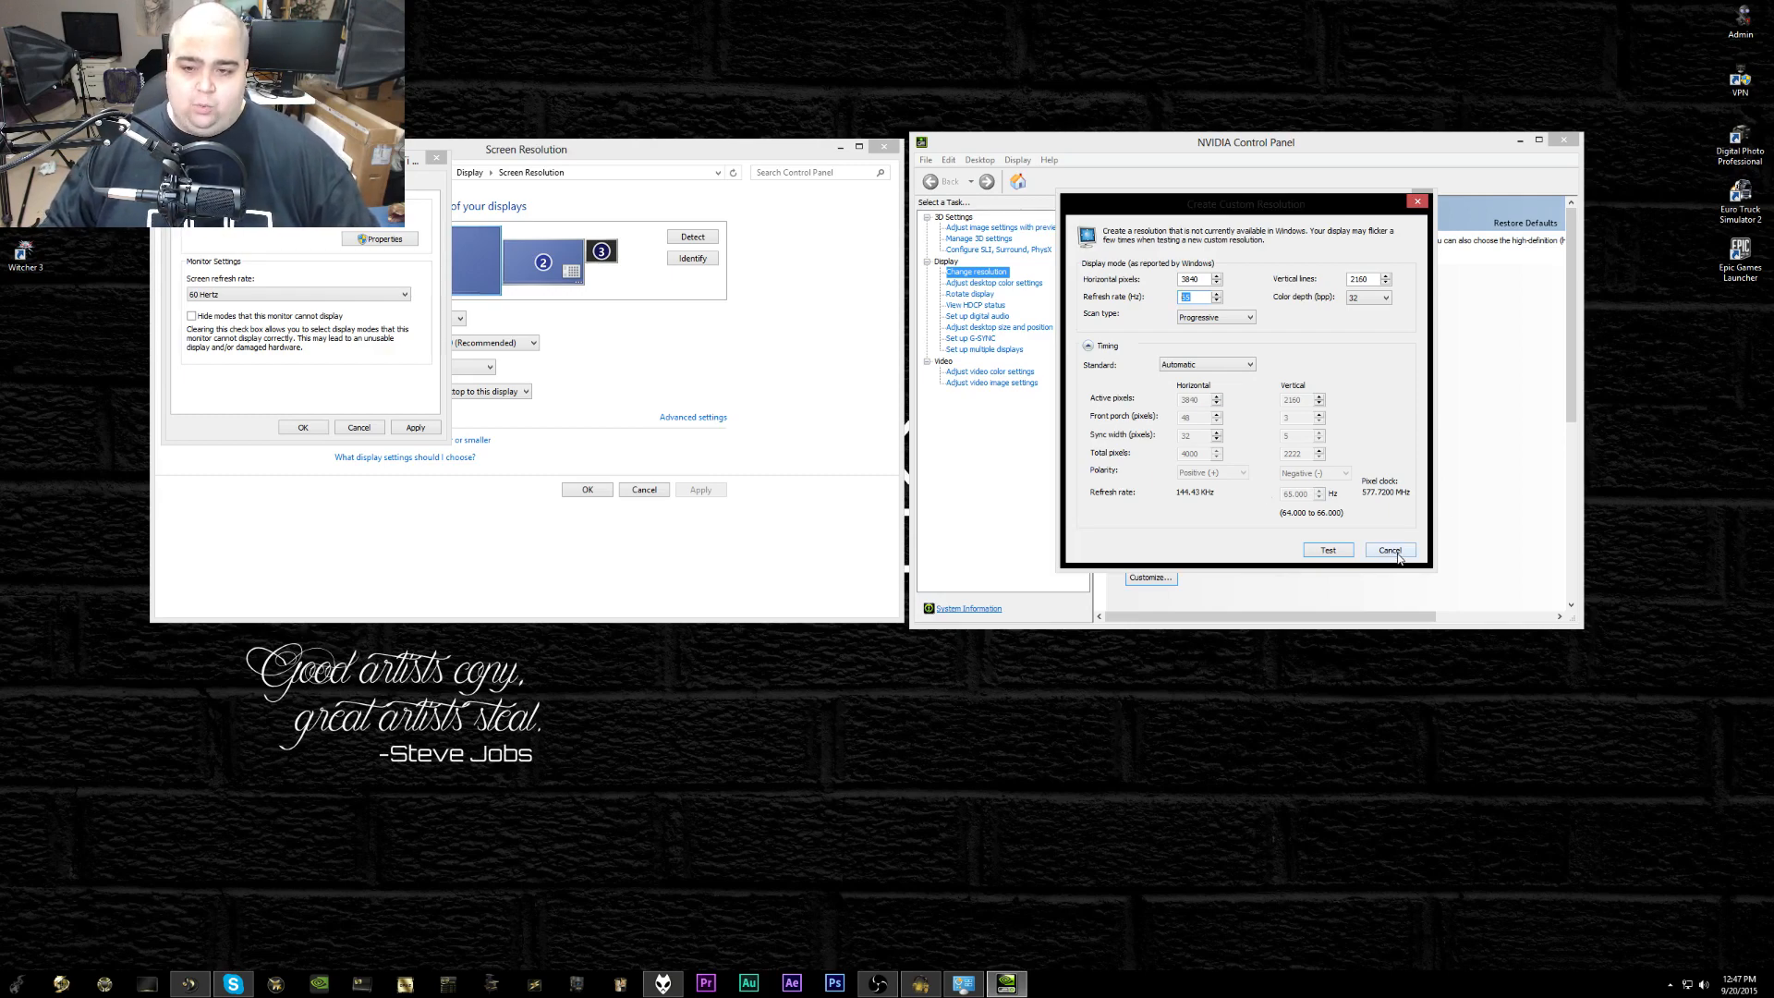
mouse_move(1419, 445)
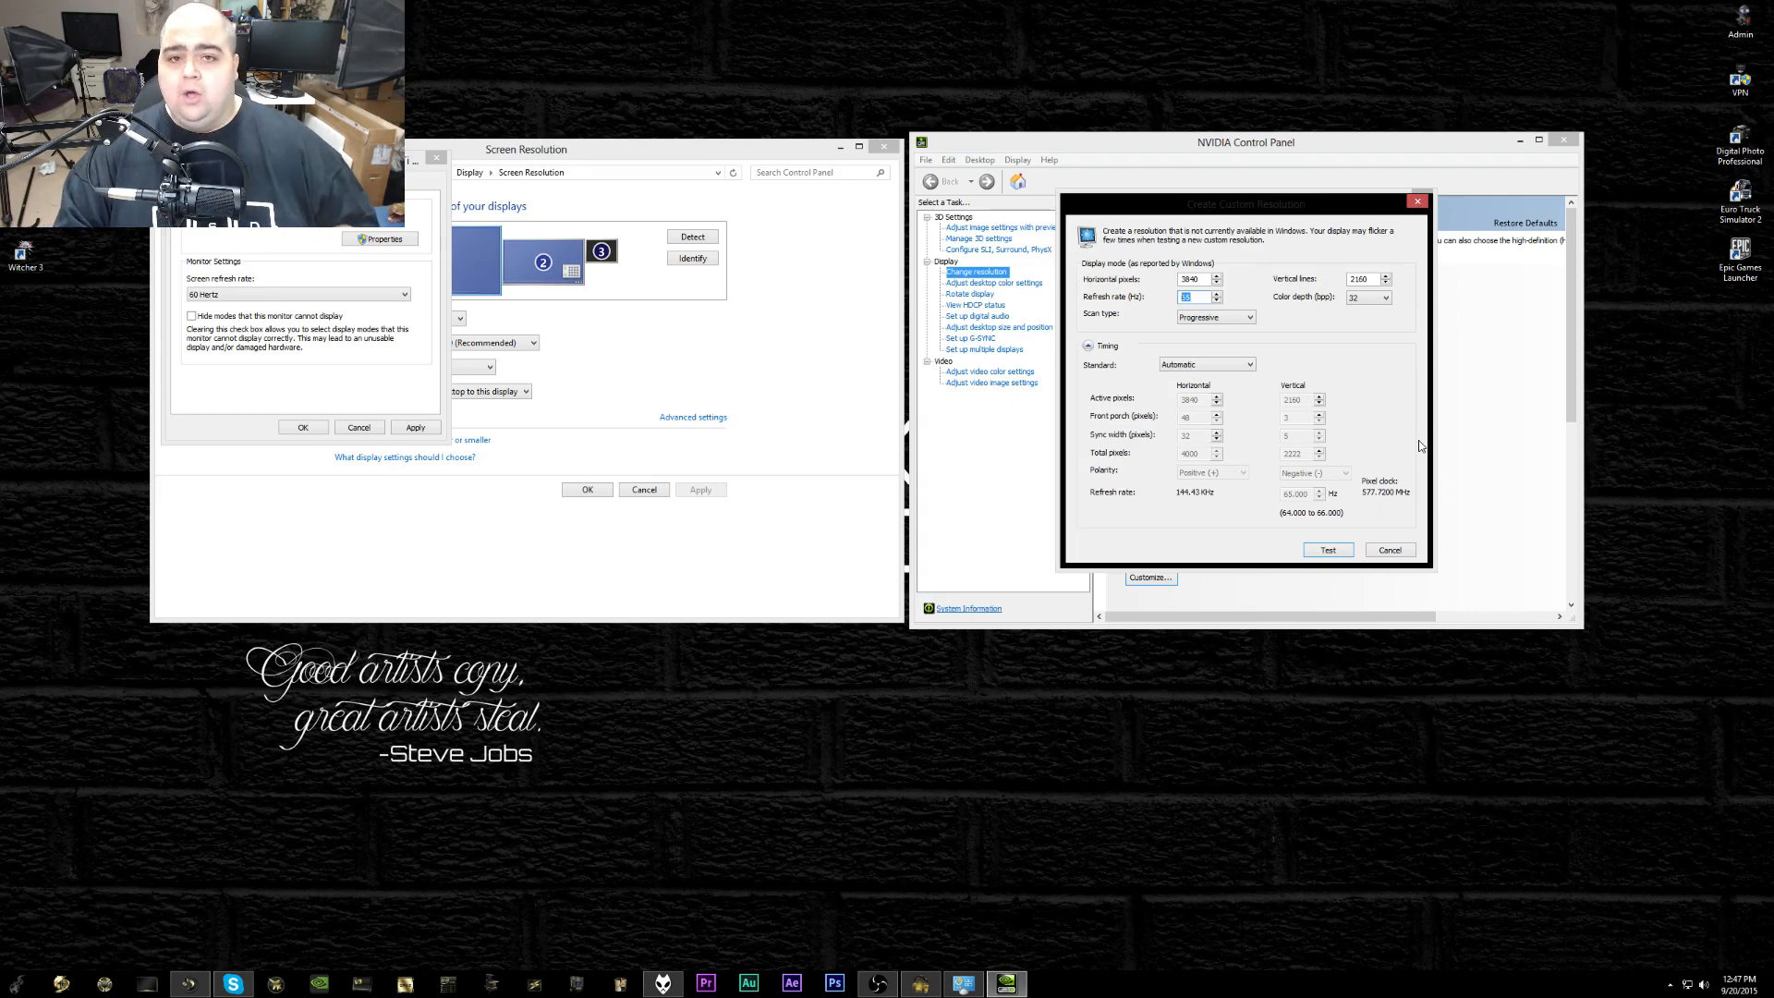
mouse_move(1396, 569)
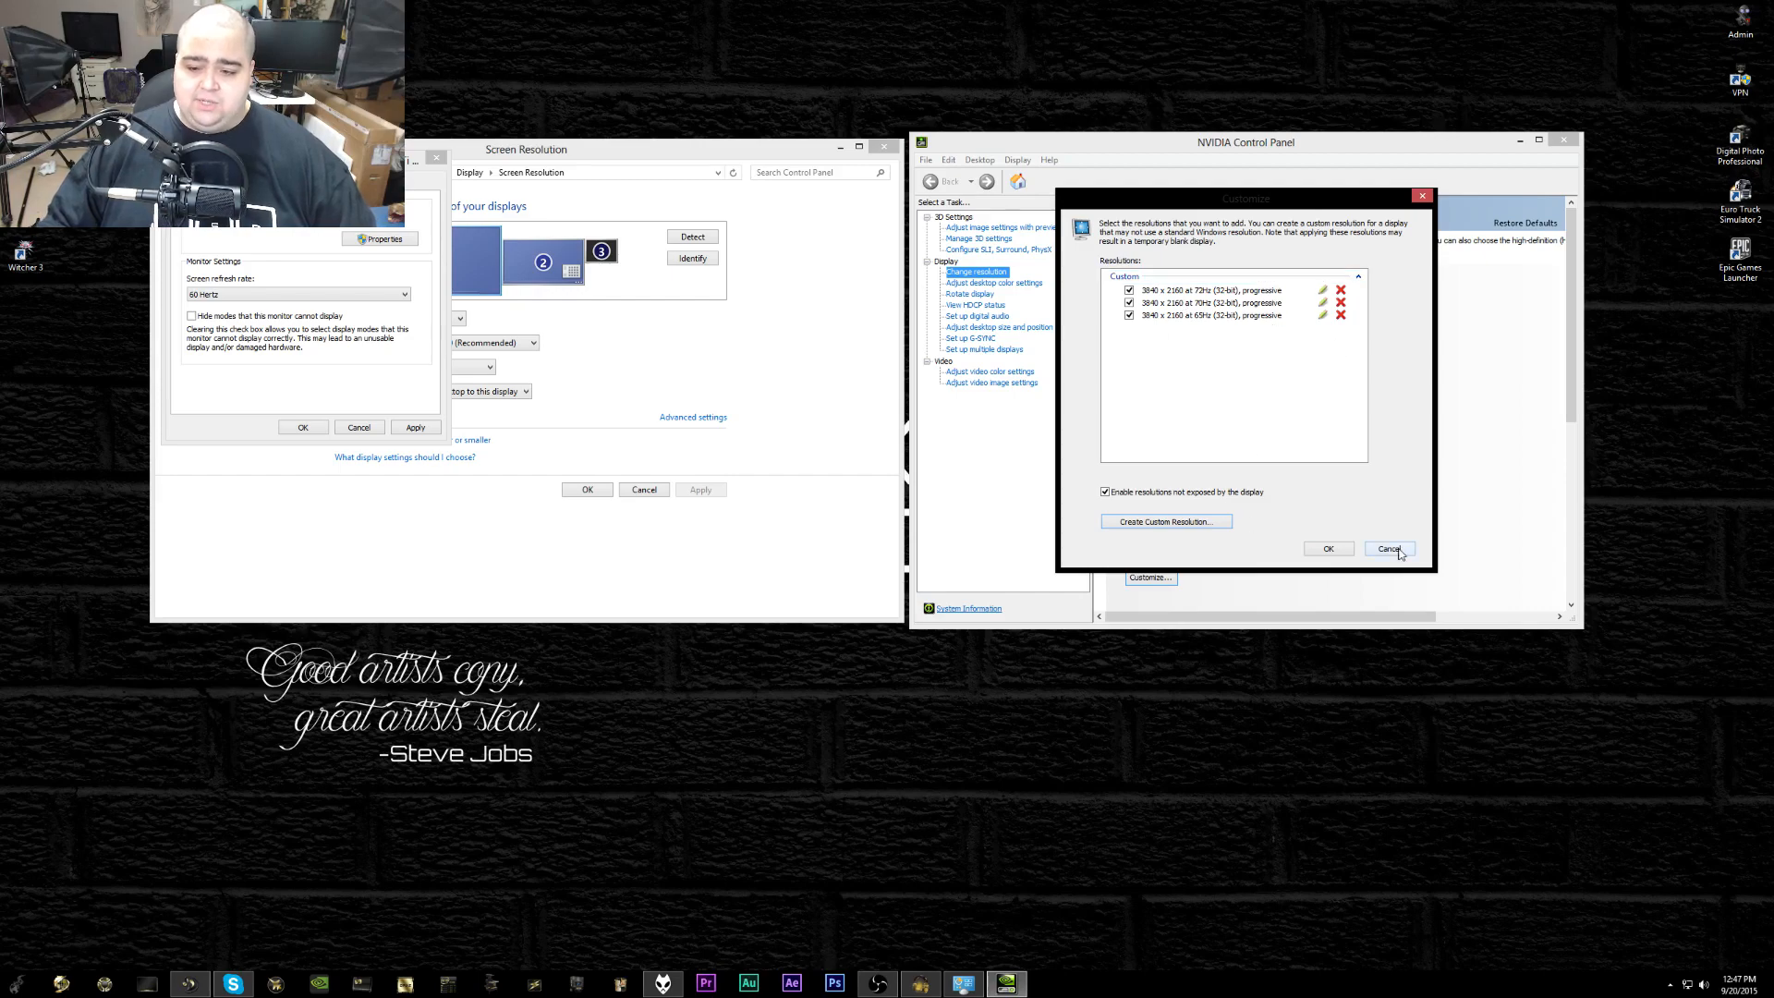
Cancel the custom resolutions dialog and set display 1's screen refresh rate to 72 Hertz
click(1389, 549)
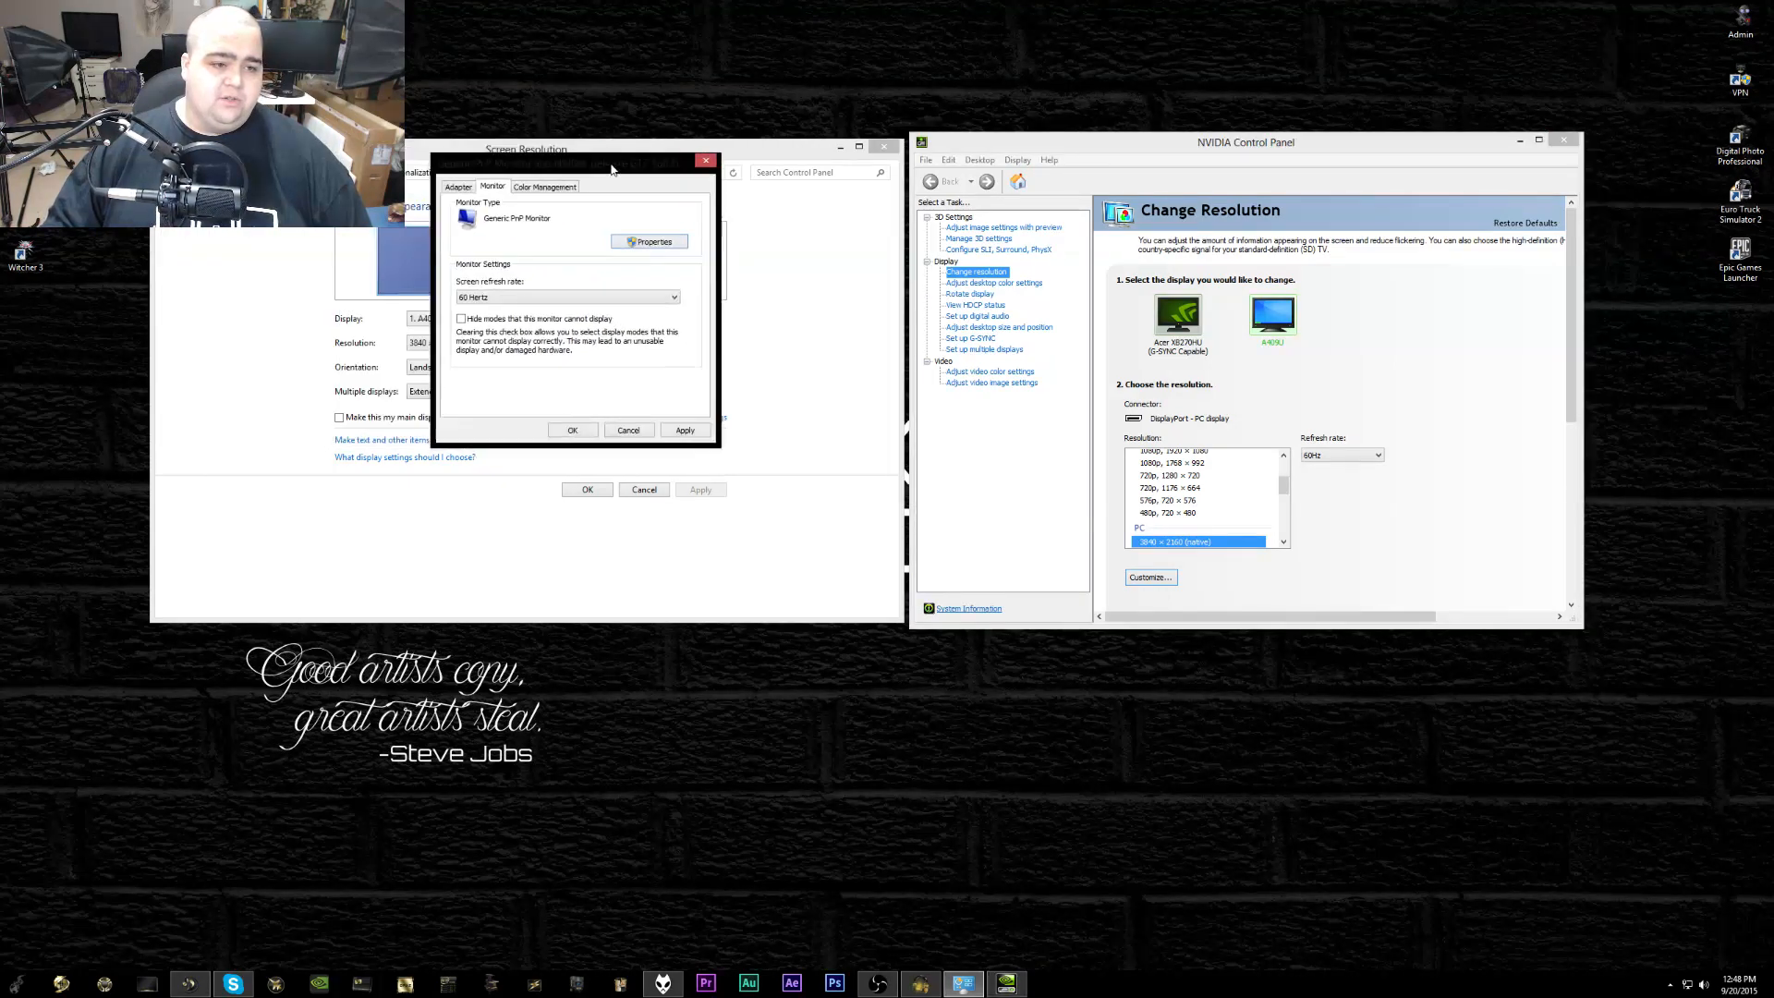
click(672, 296)
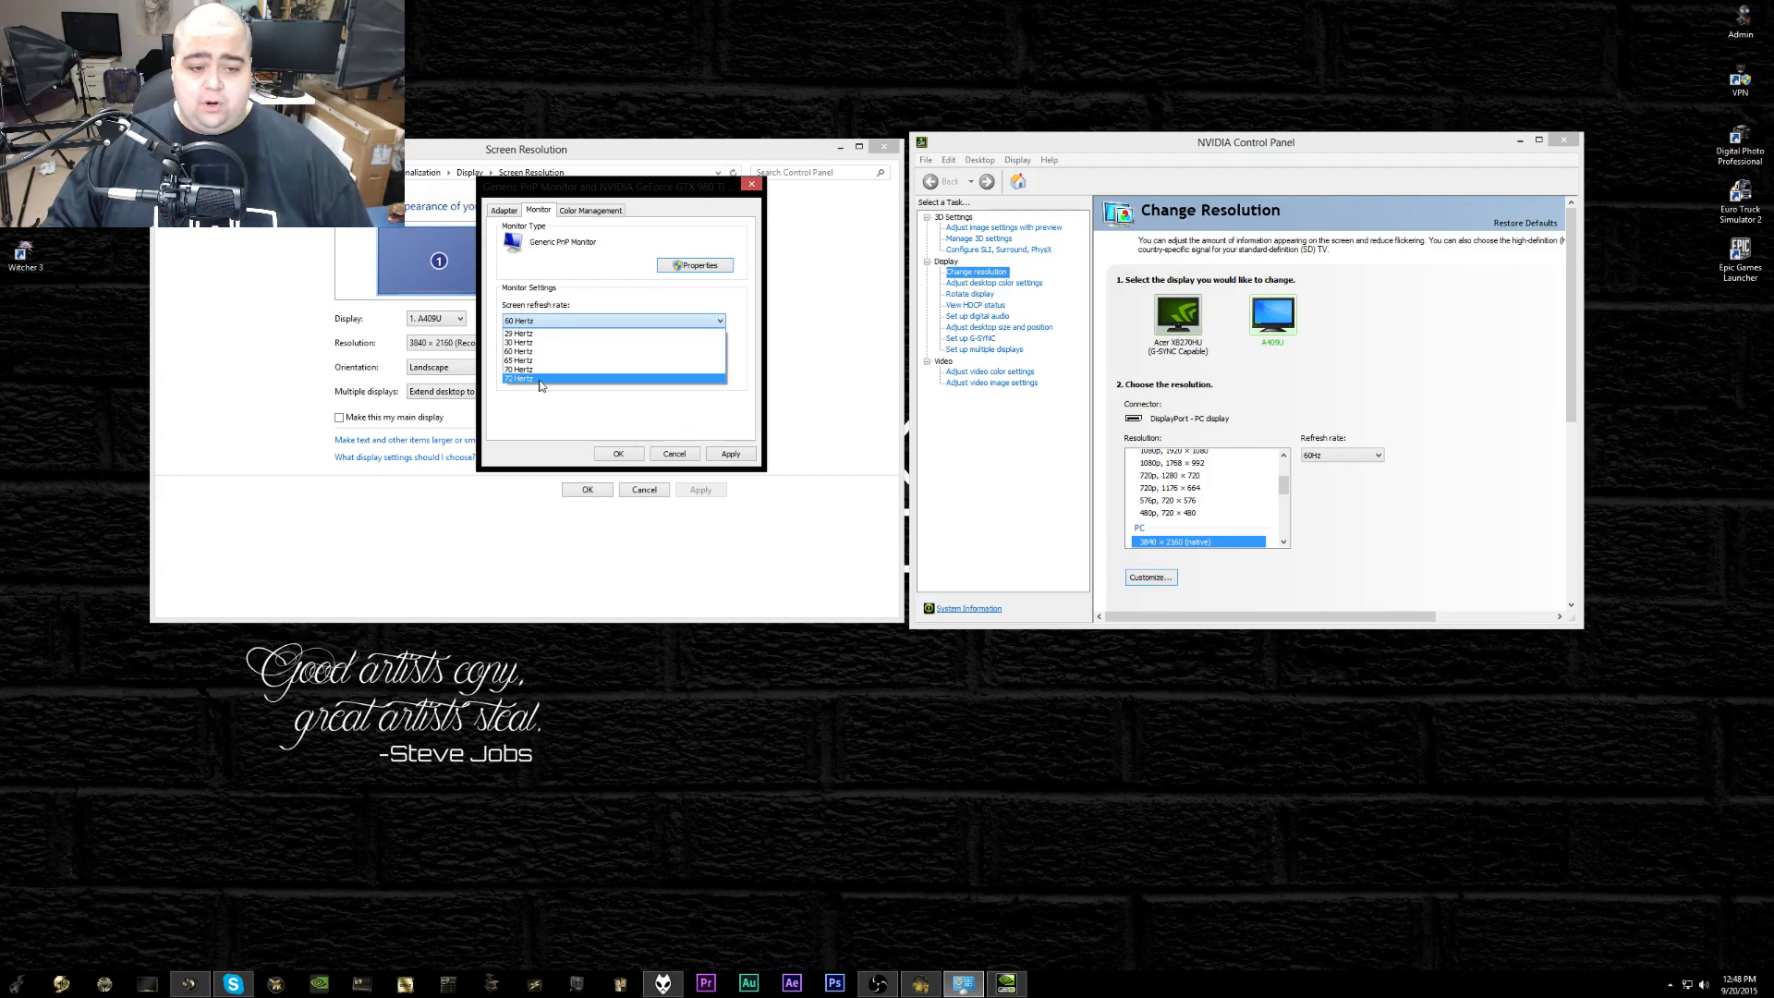
click(521, 377)
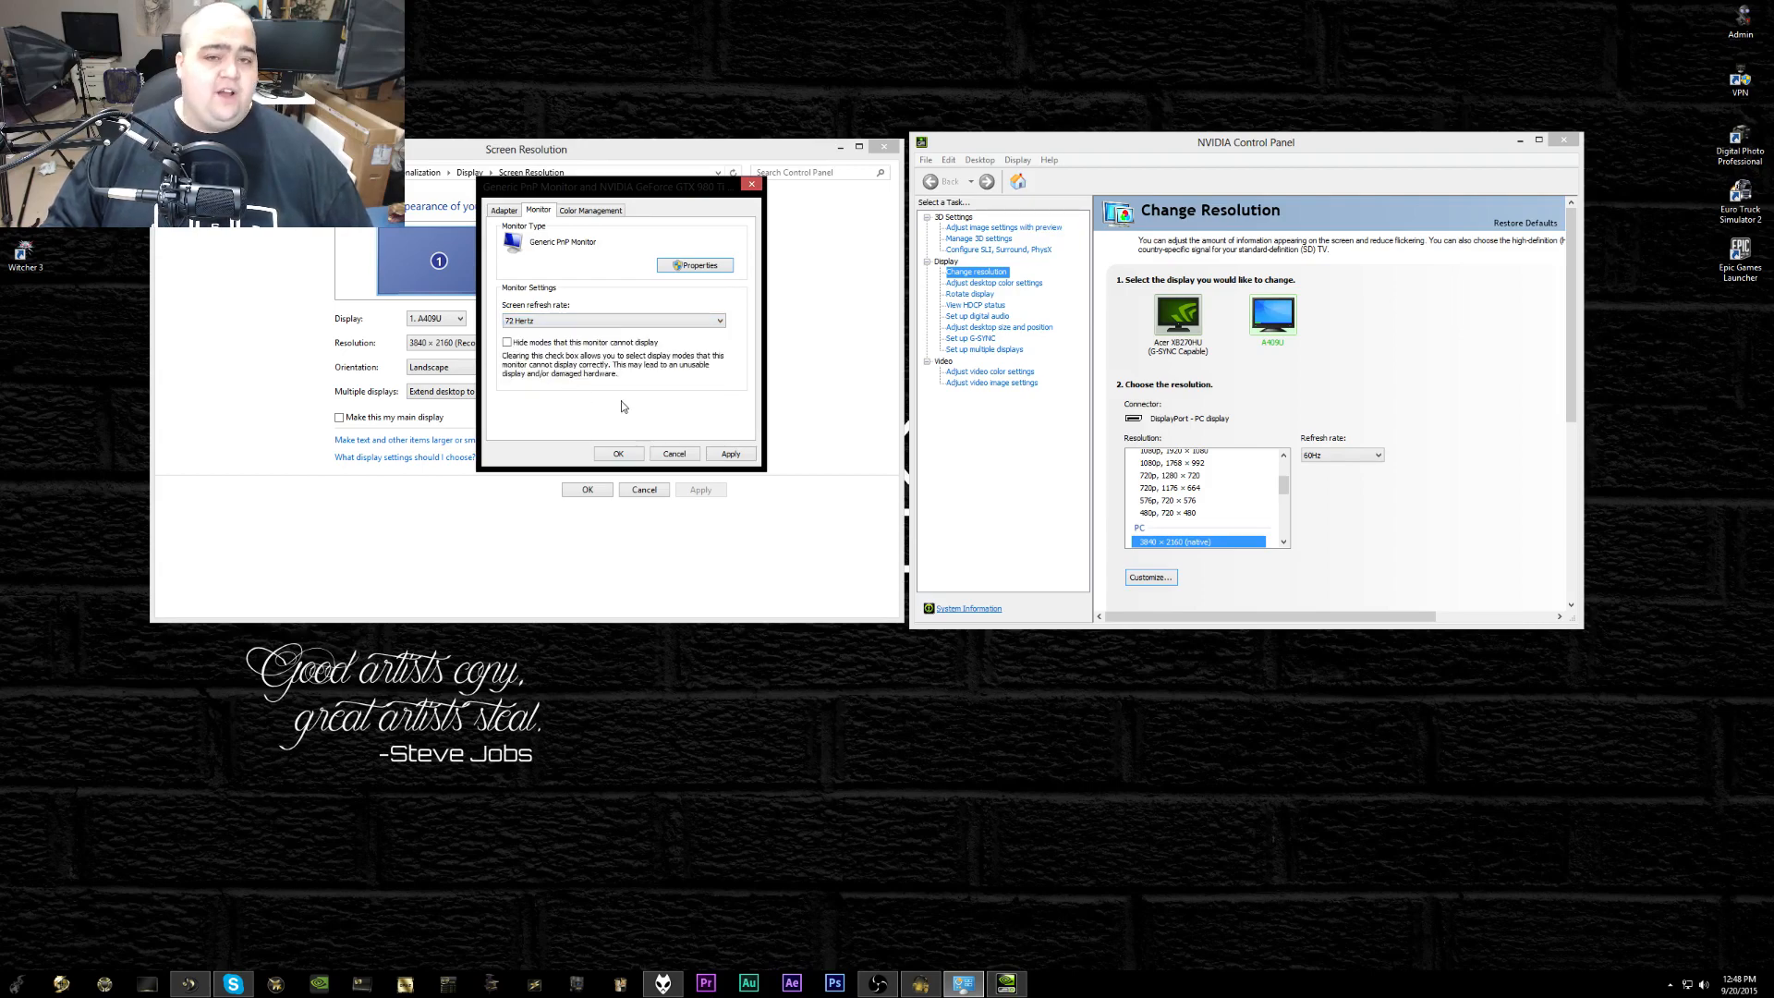